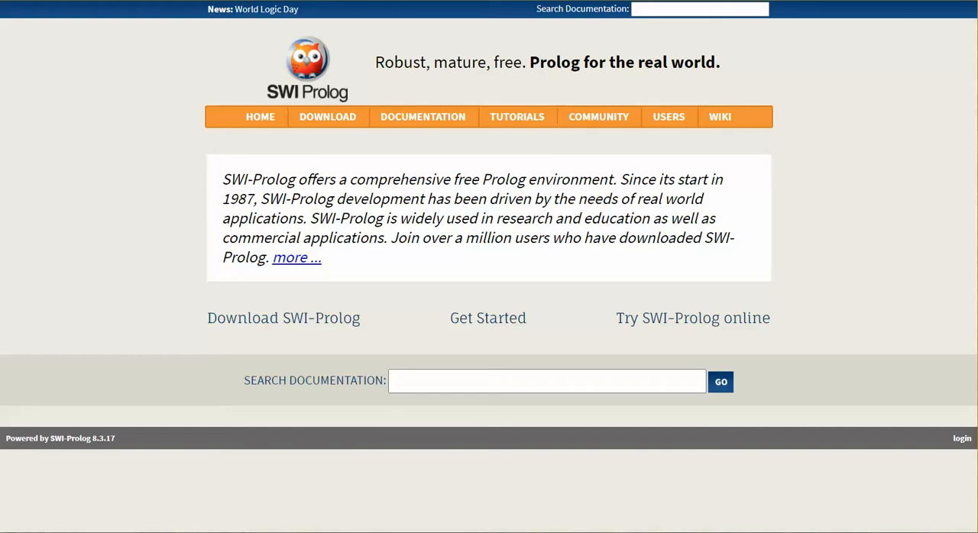
# Step: Launch SWISH online with the expert_system example program loaded
pyautogui.click(327, 116)
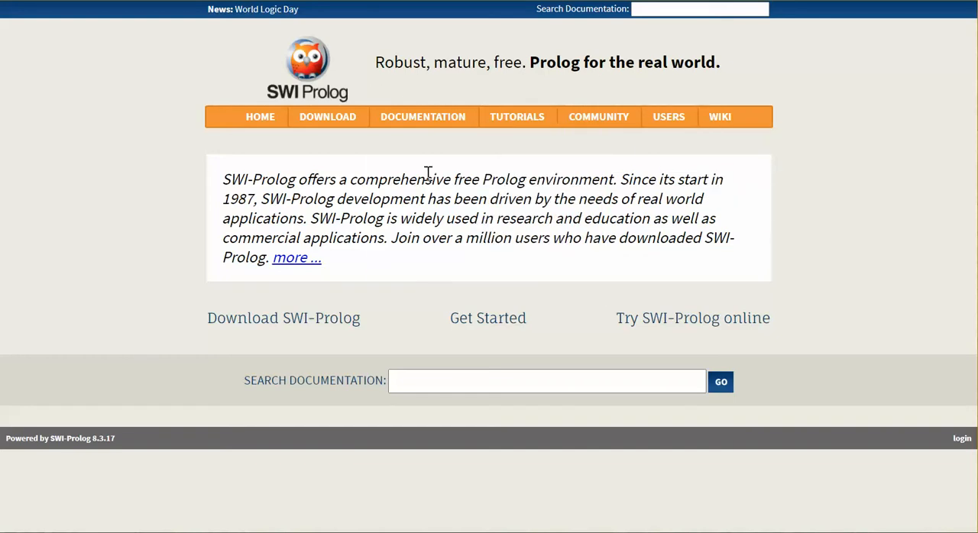
pyautogui.moveTo(372, 113)
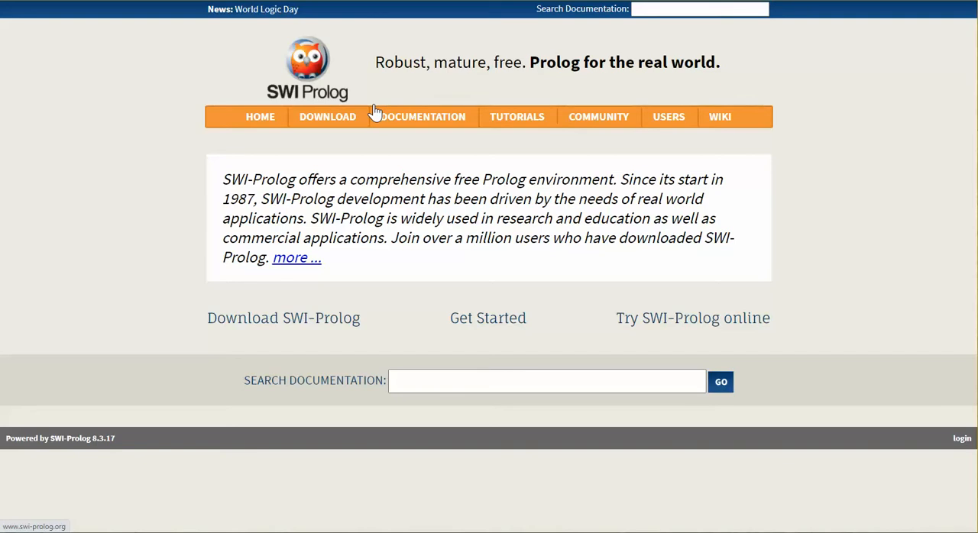
pyautogui.moveTo(285, 101)
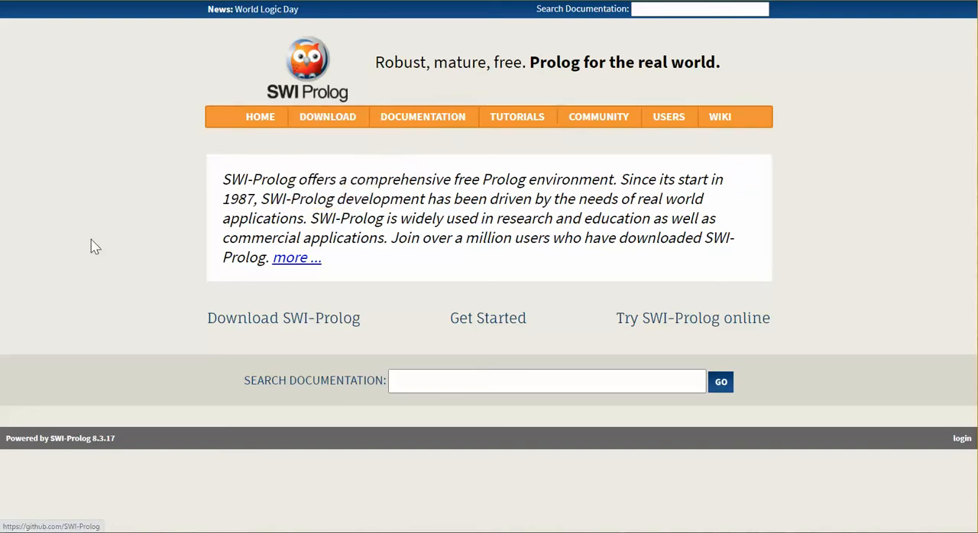
pyautogui.click(423, 116)
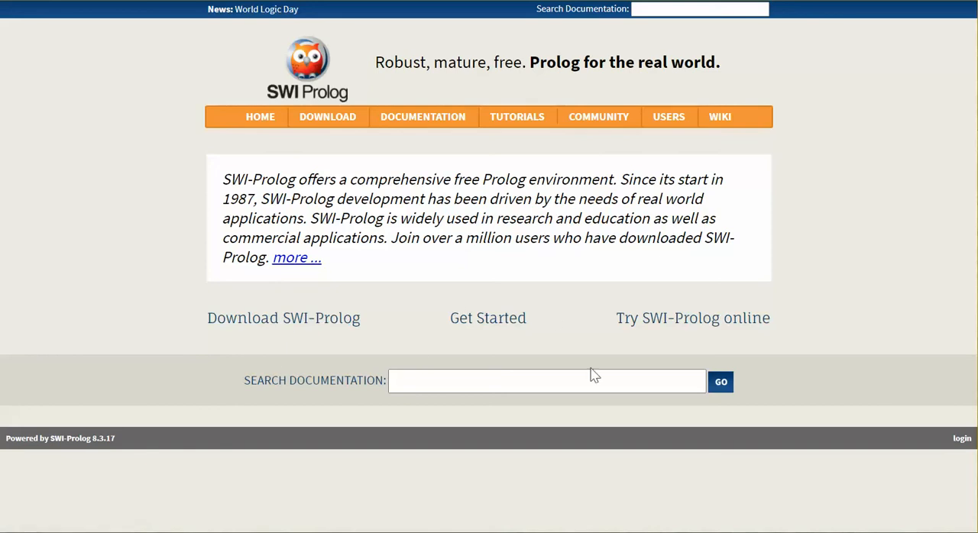
pyautogui.moveTo(693, 318)
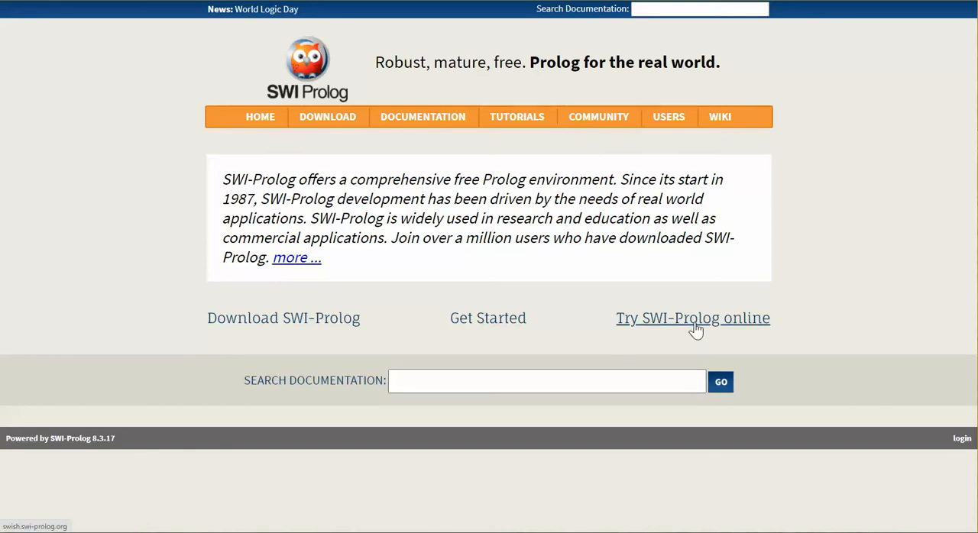
pyautogui.click(692, 318)
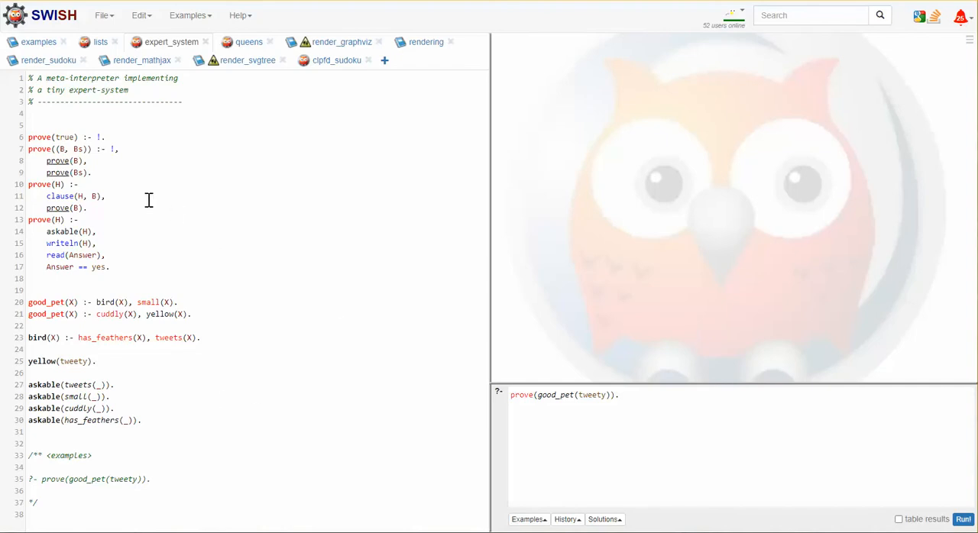
pyautogui.moveTo(214, 307)
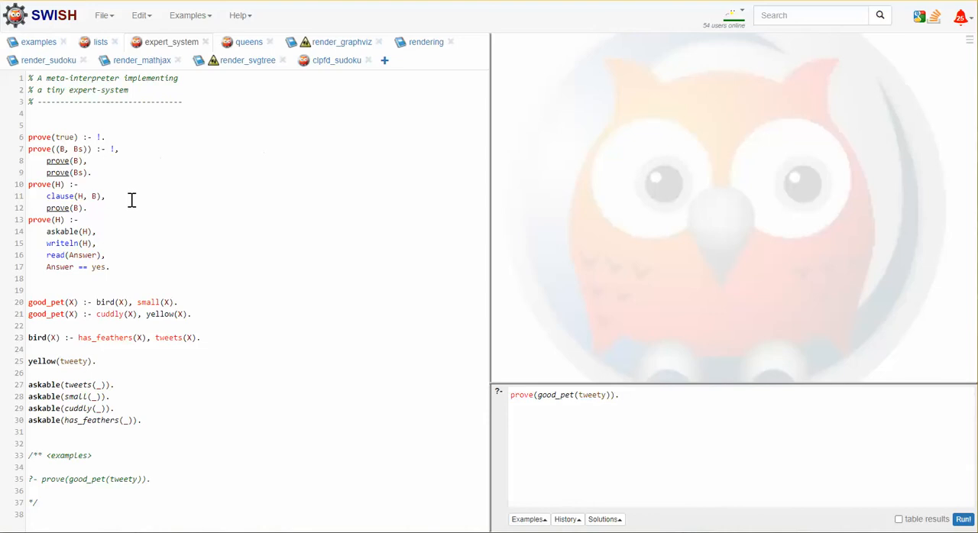
pyautogui.moveTo(330, 121)
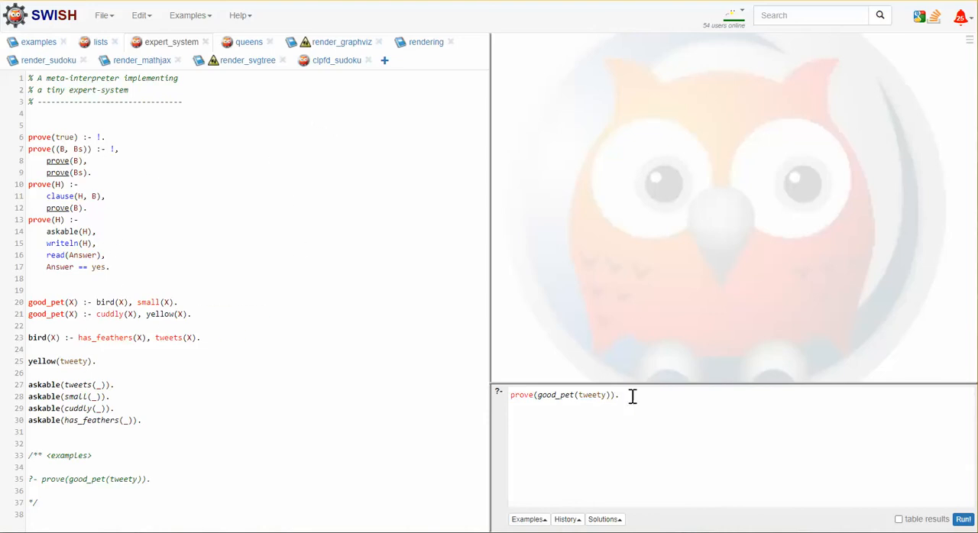
pyautogui.moveTo(636, 419)
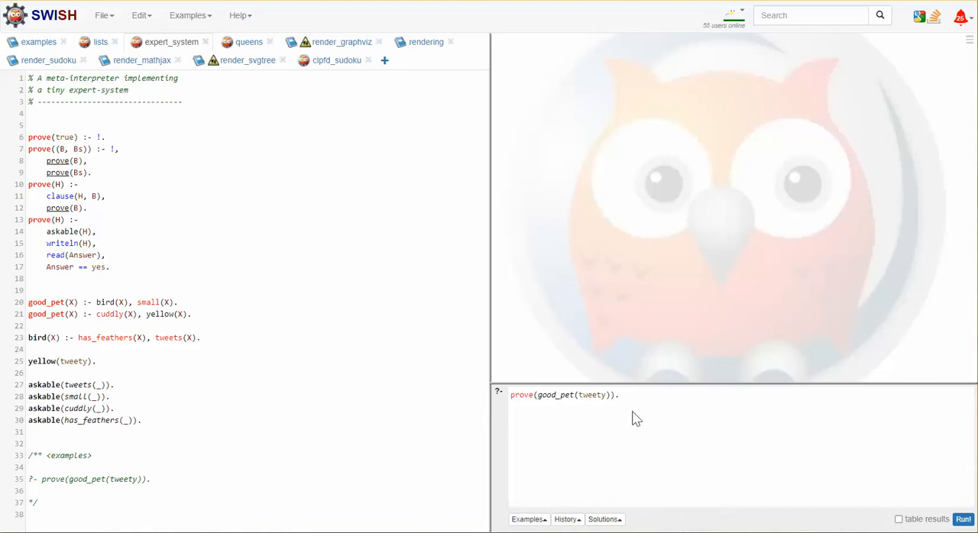
pyautogui.moveTo(588, 470)
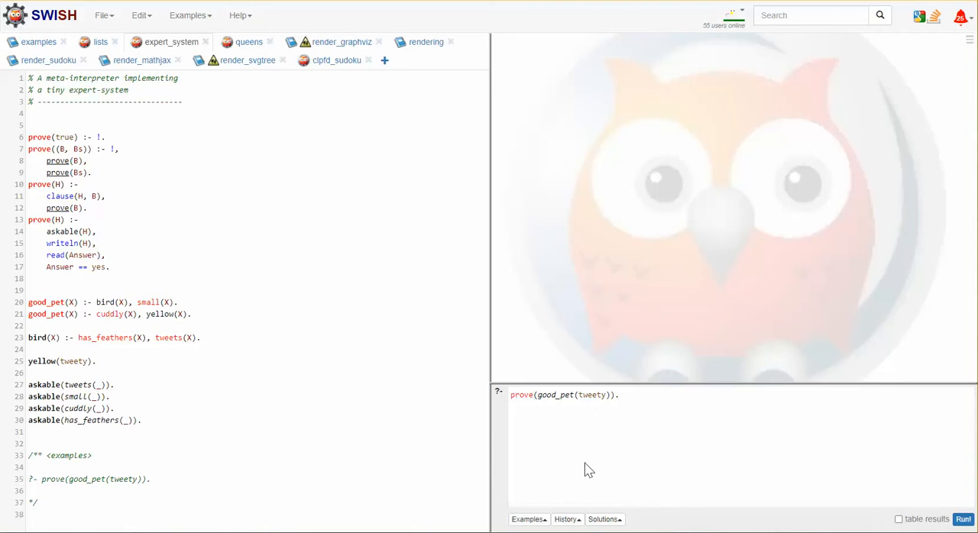
pyautogui.moveTo(390, 223)
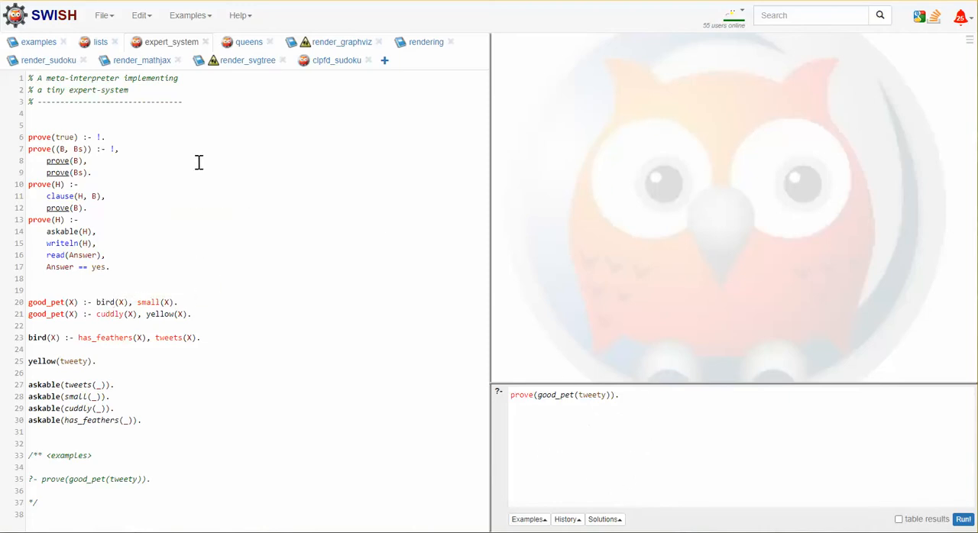
pyautogui.moveTo(385, 60)
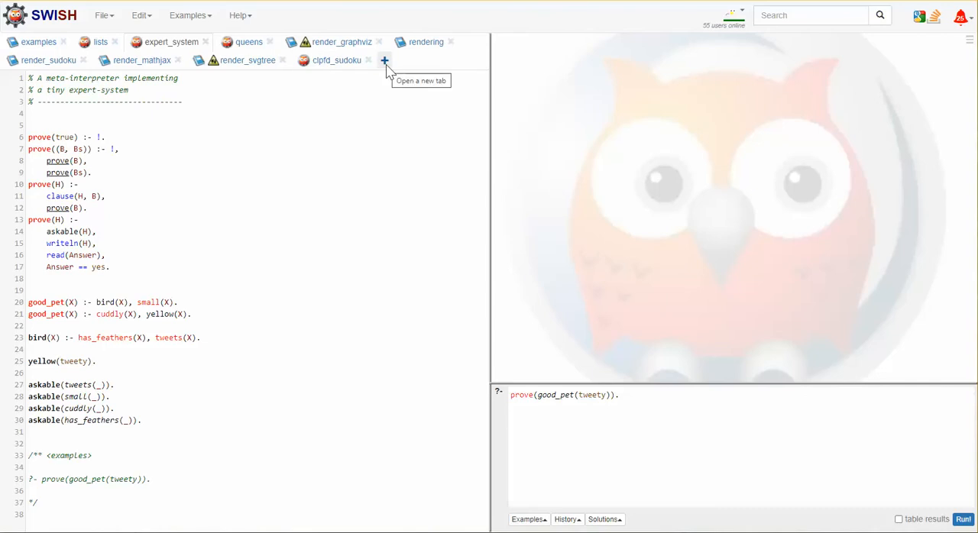
pyautogui.moveTo(220, 298)
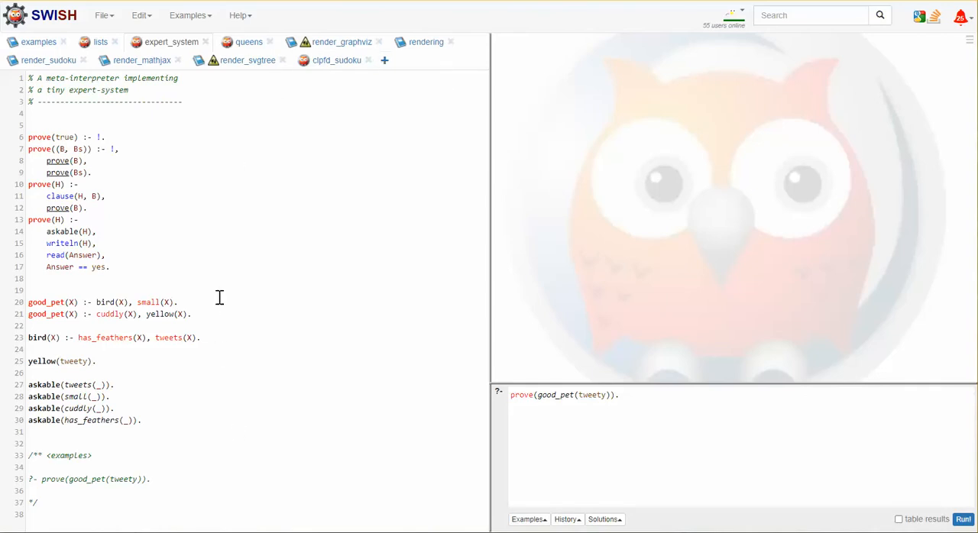
pyautogui.moveTo(209, 402)
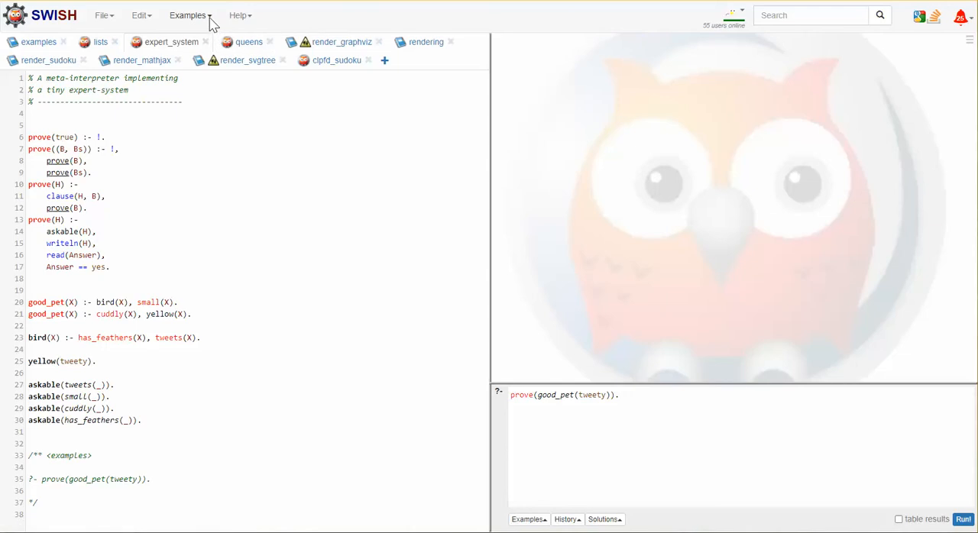
# Step: Show the Welcome to SWISH notebook from Examples > Example programs
pyautogui.click(188, 15)
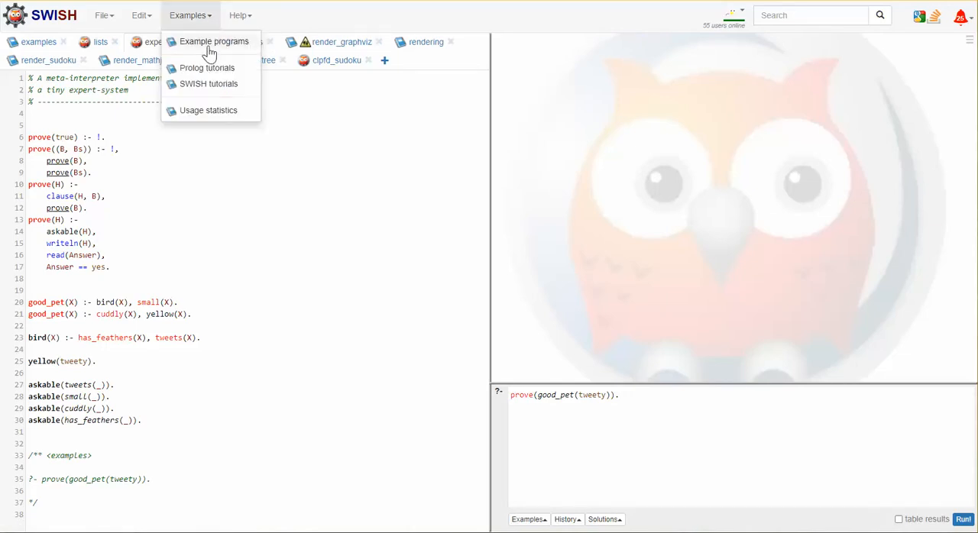
pyautogui.click(38, 42)
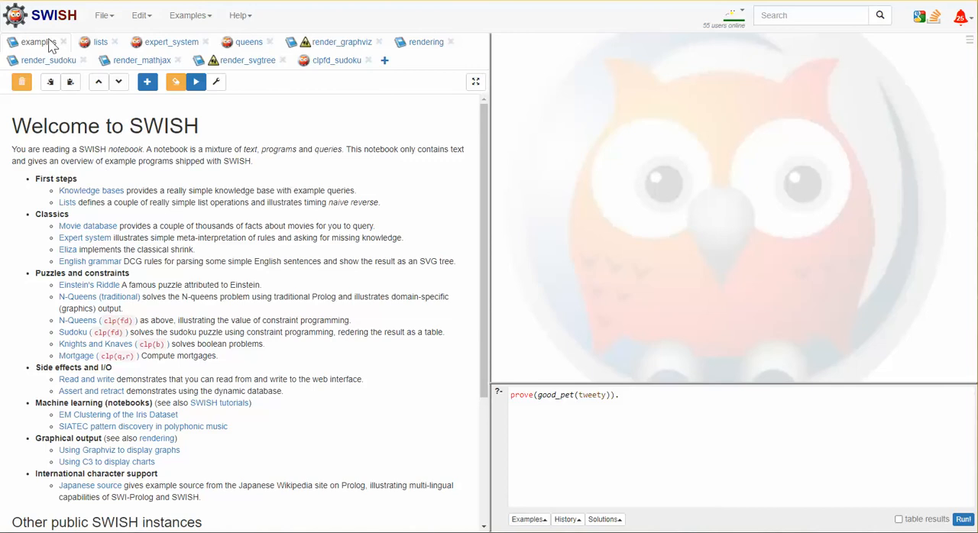
pyautogui.moveTo(82, 277)
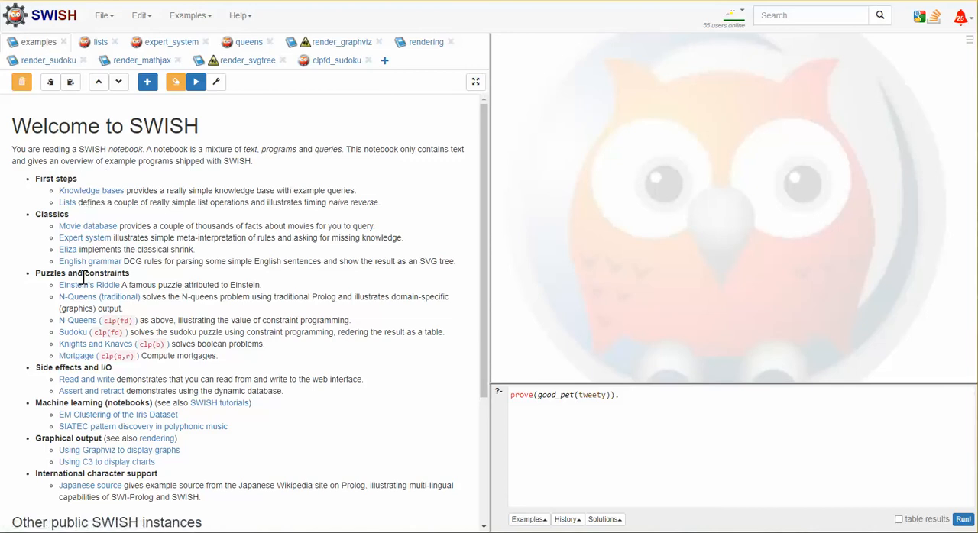
pyautogui.moveTo(87, 225)
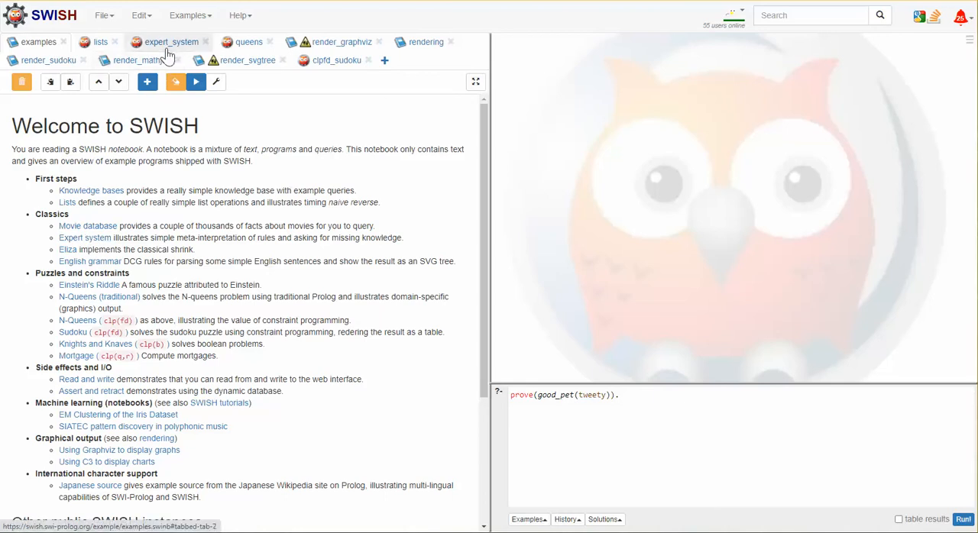
# Step: Switch back to the expert_system tab with the good_pet rules and askable facts
pyautogui.click(170, 42)
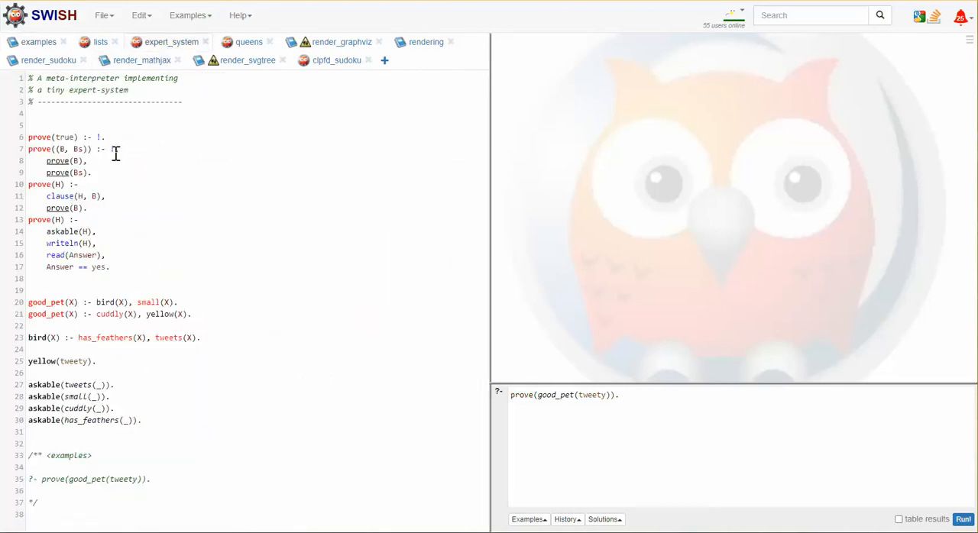
pyautogui.write('!.')
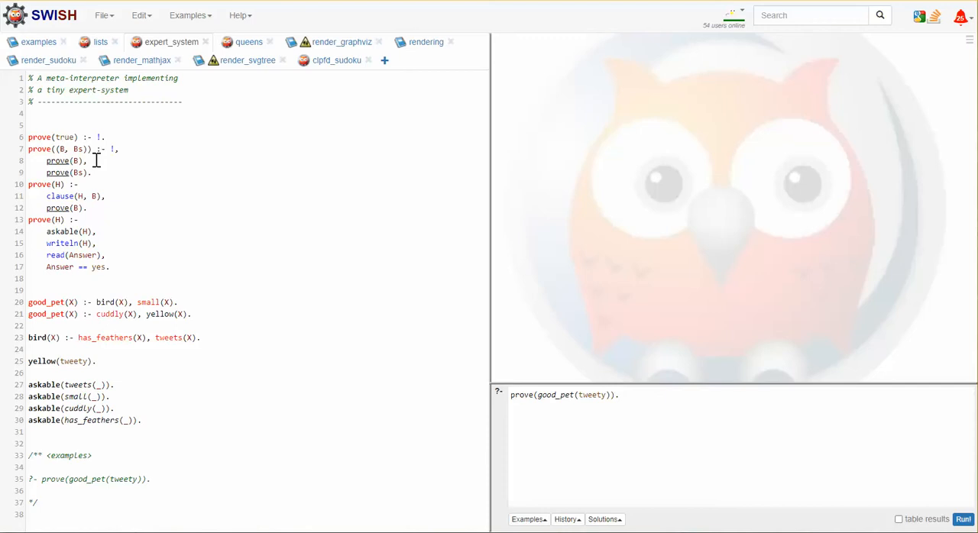
pyautogui.moveTo(146, 337)
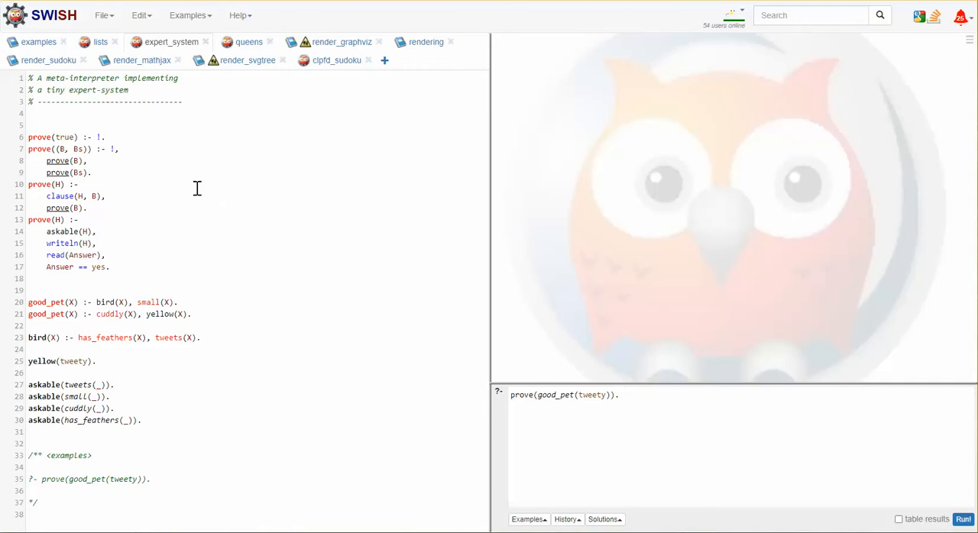
pyautogui.moveTo(304, 254)
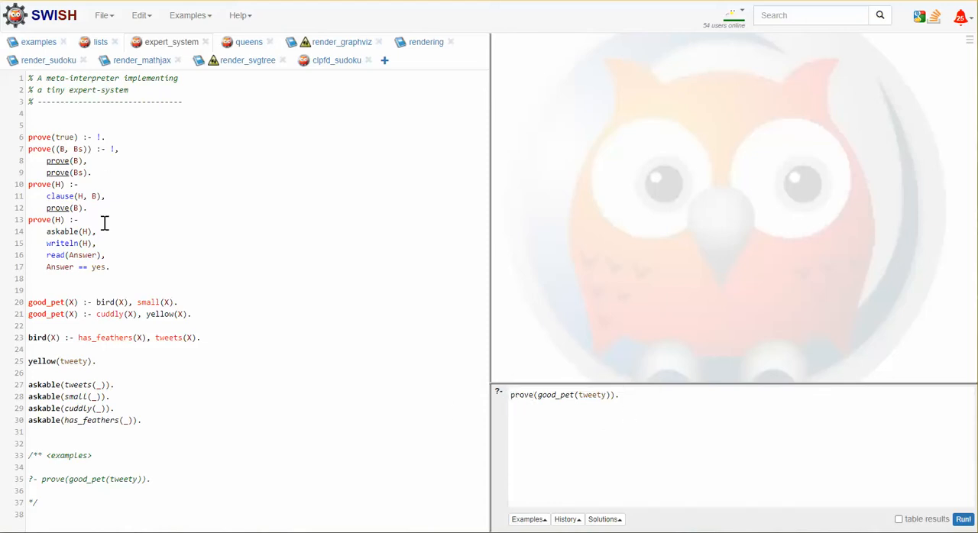
pyautogui.moveTo(133, 485)
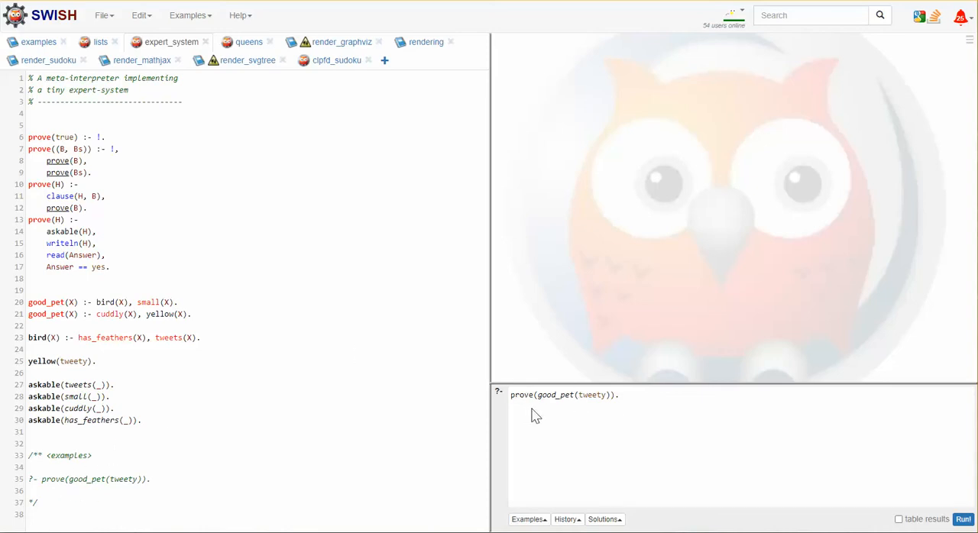
pyautogui.moveTo(595, 414)
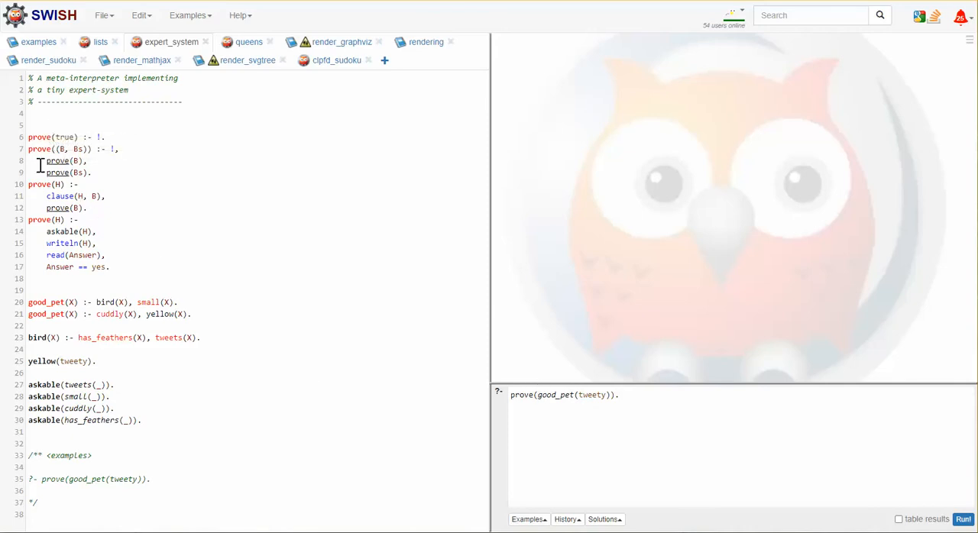
pyautogui.moveTo(267, 270)
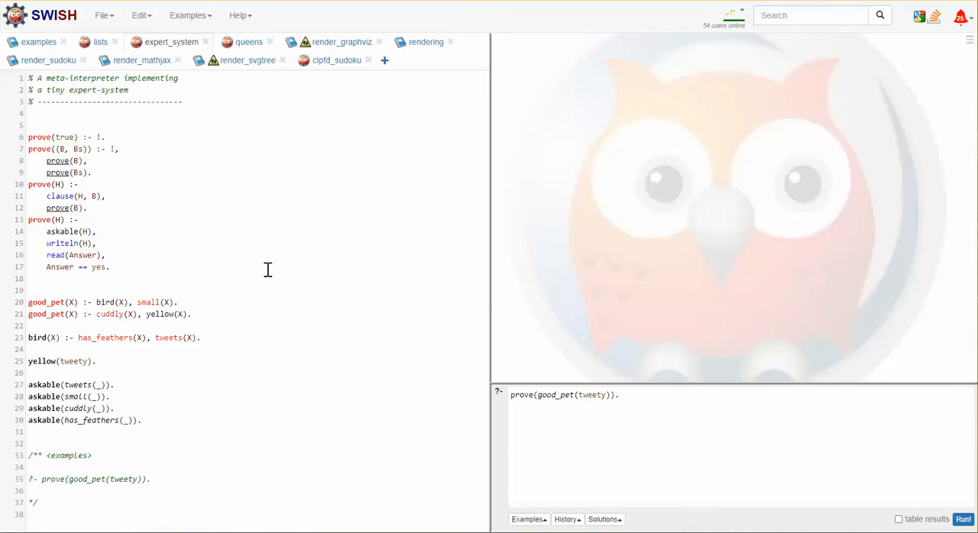
pyautogui.moveTo(76, 255)
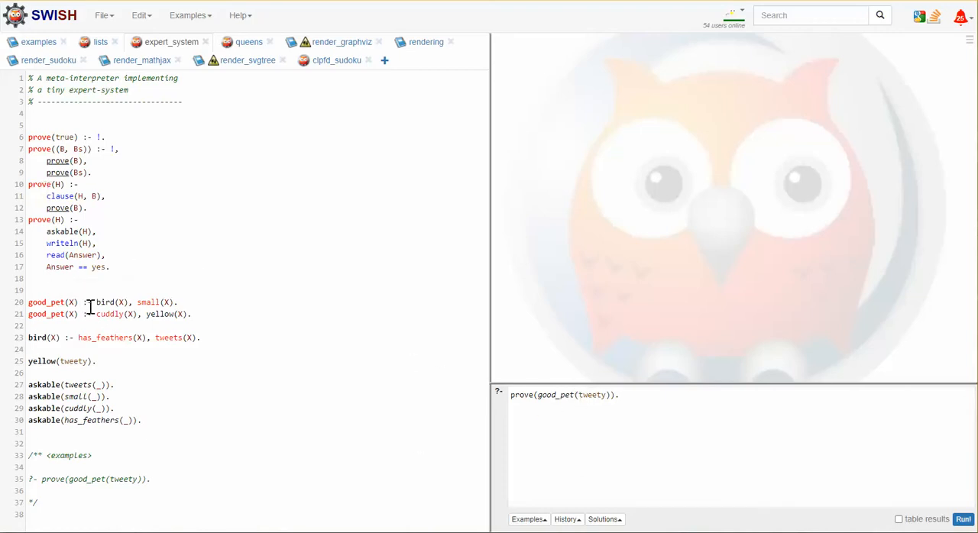
pyautogui.doubleClick(147, 302)
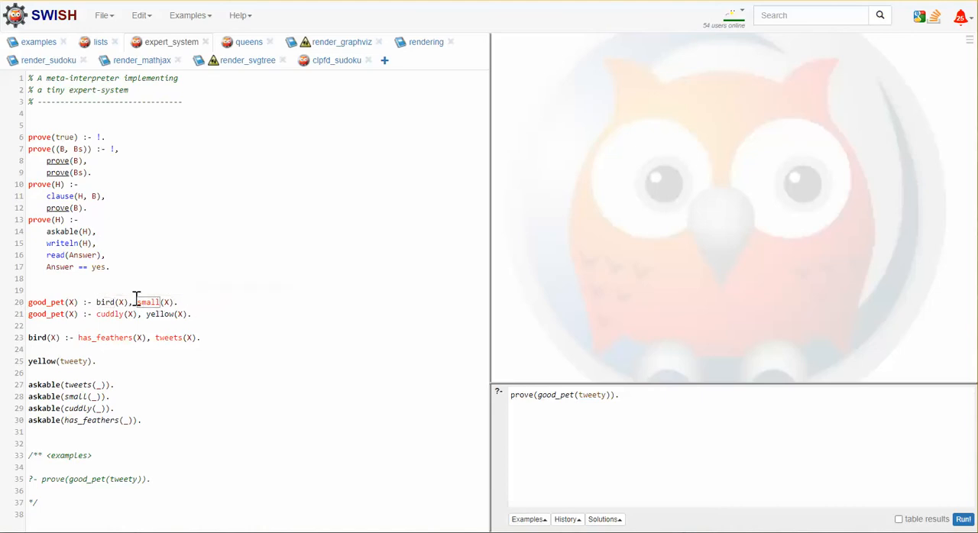
pyautogui.moveTo(106, 302)
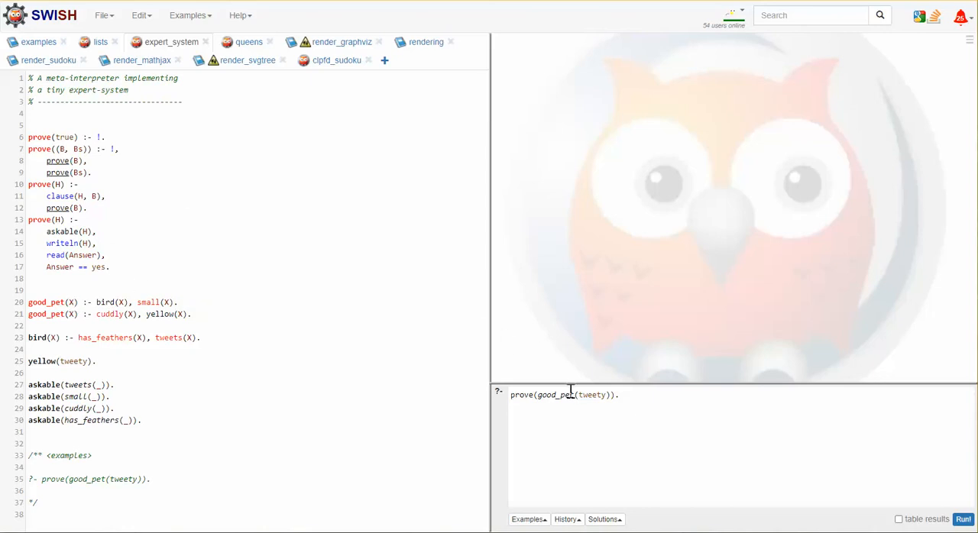
pyautogui.moveTo(321, 388)
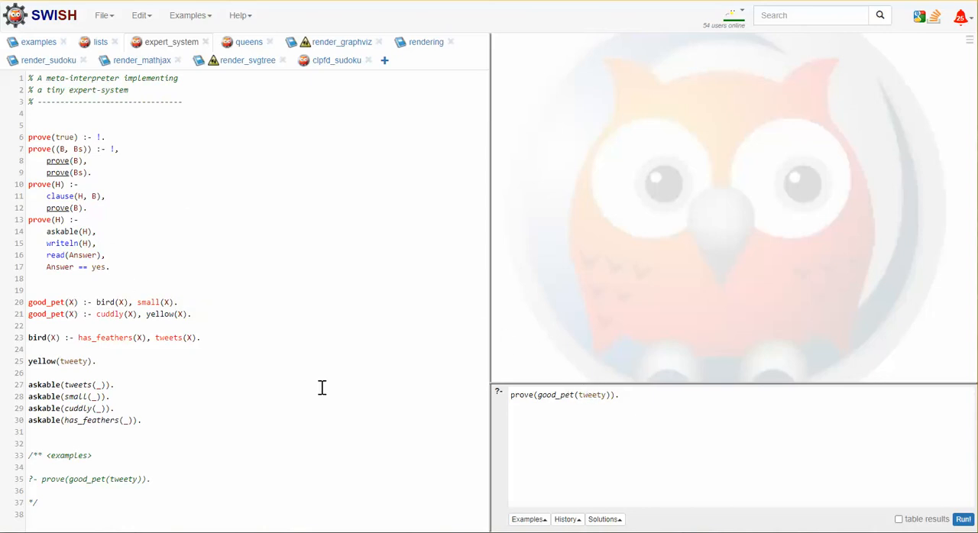
pyautogui.moveTo(61, 118)
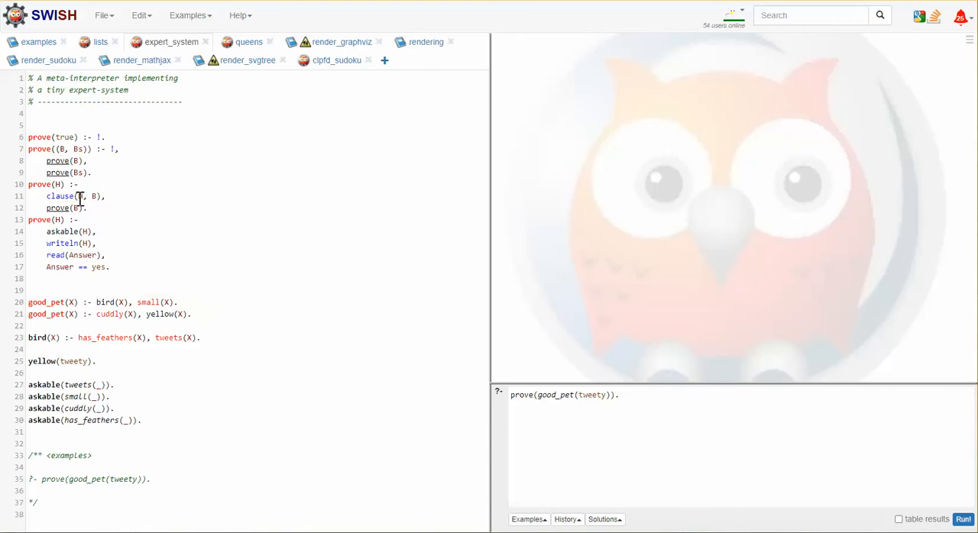
pyautogui.moveTo(72, 212)
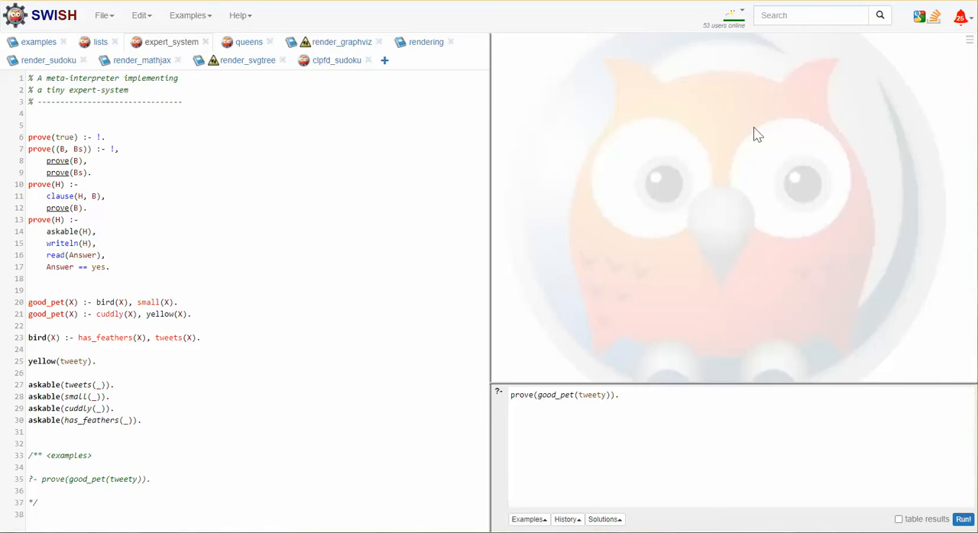
pyautogui.moveTo(545, 292)
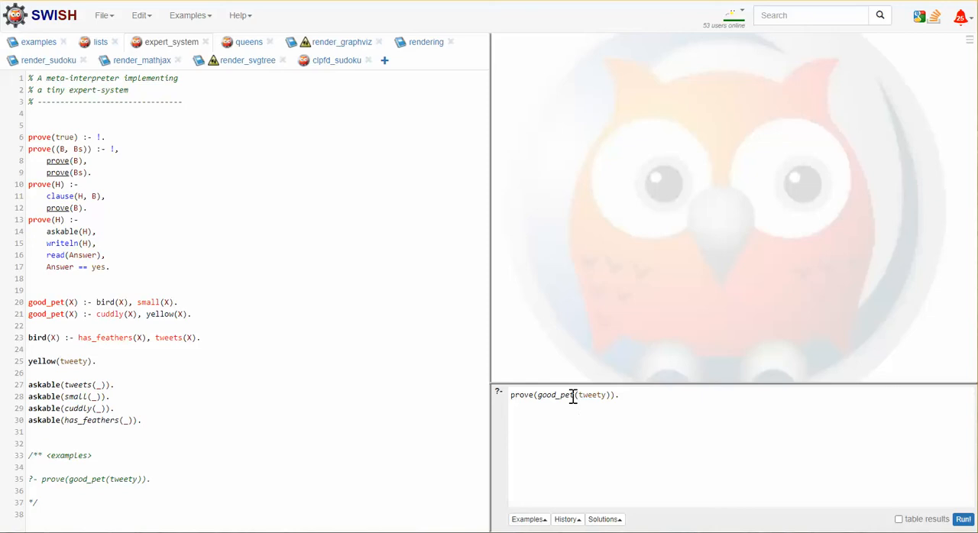
pyautogui.moveTo(38, 267)
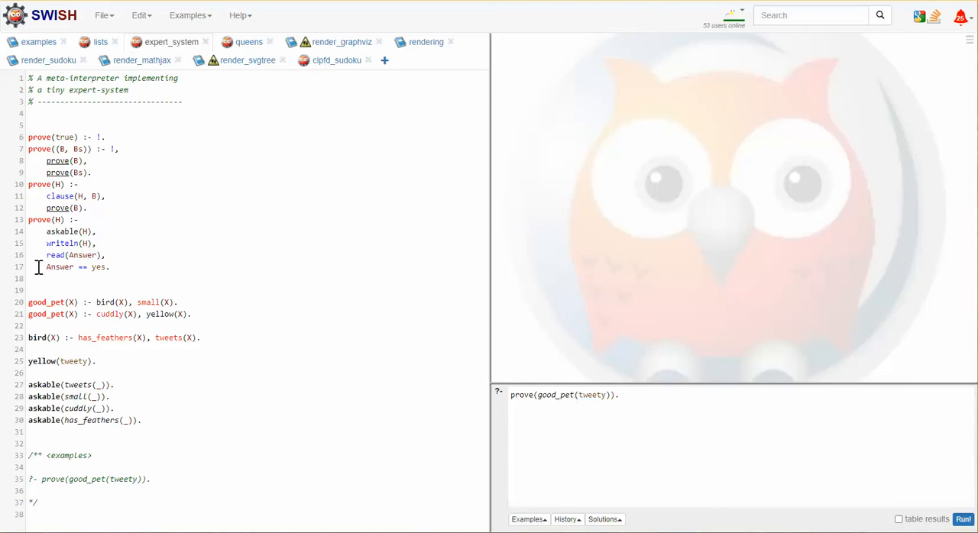
pyautogui.doubleClick(110, 314)
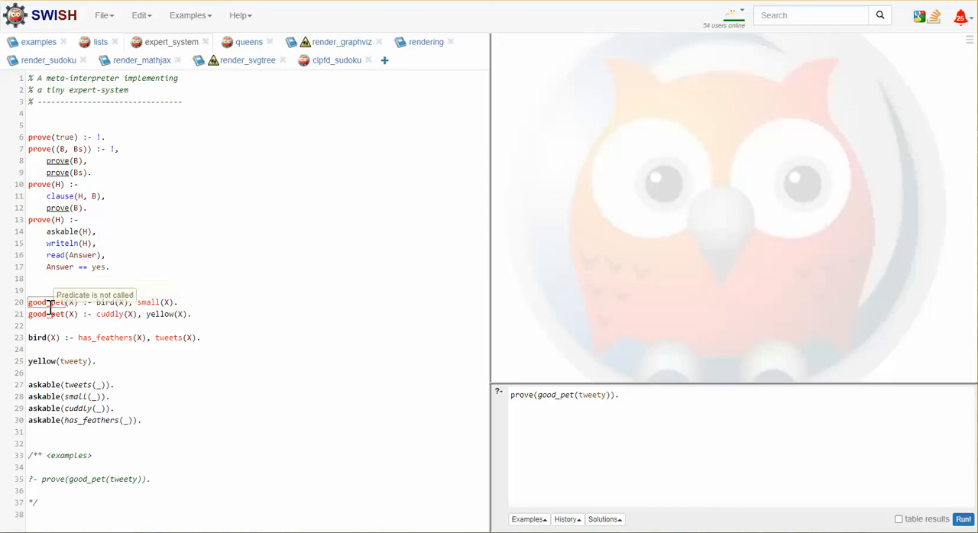
pyautogui.moveTo(72, 316)
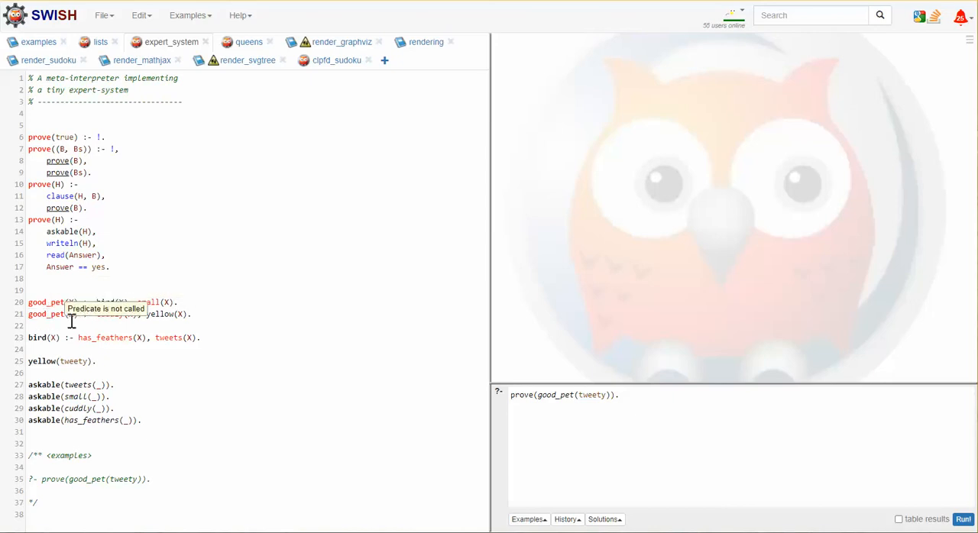
pyautogui.moveTo(197, 284)
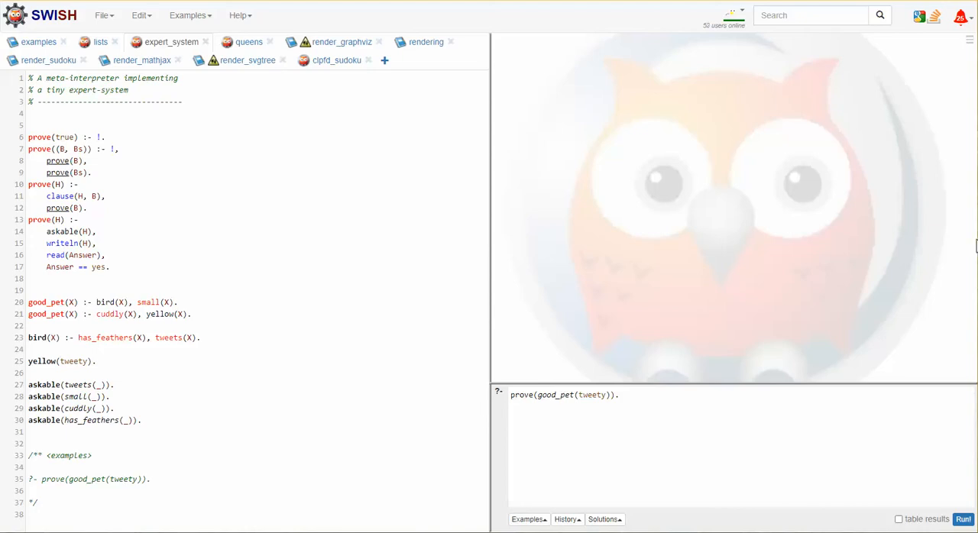
pyautogui.moveTo(461, 370)
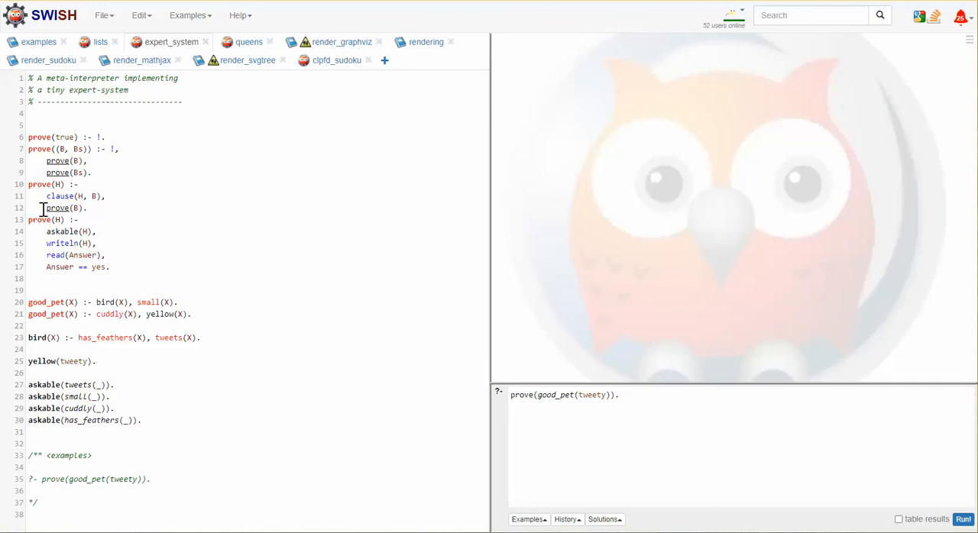
pyautogui.moveTo(39, 184)
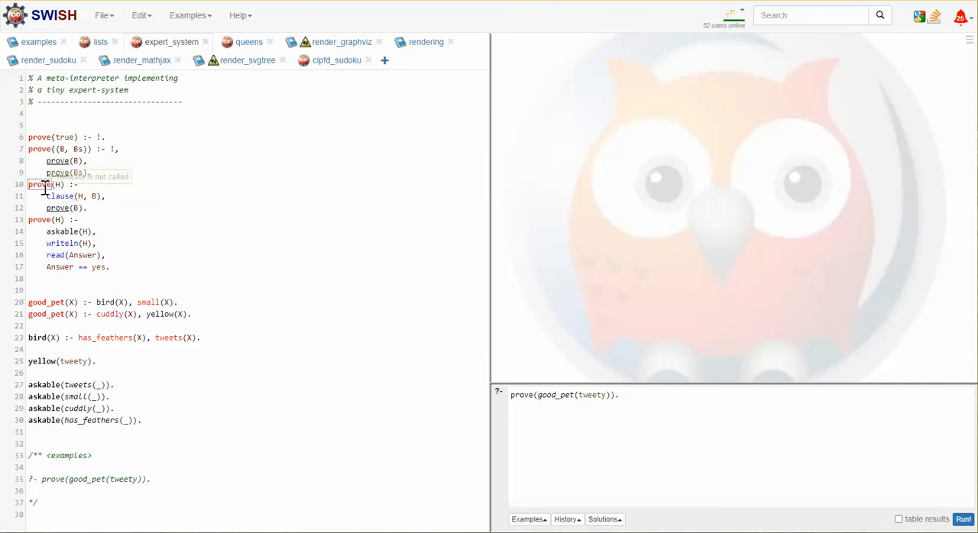
pyautogui.moveTo(59, 197)
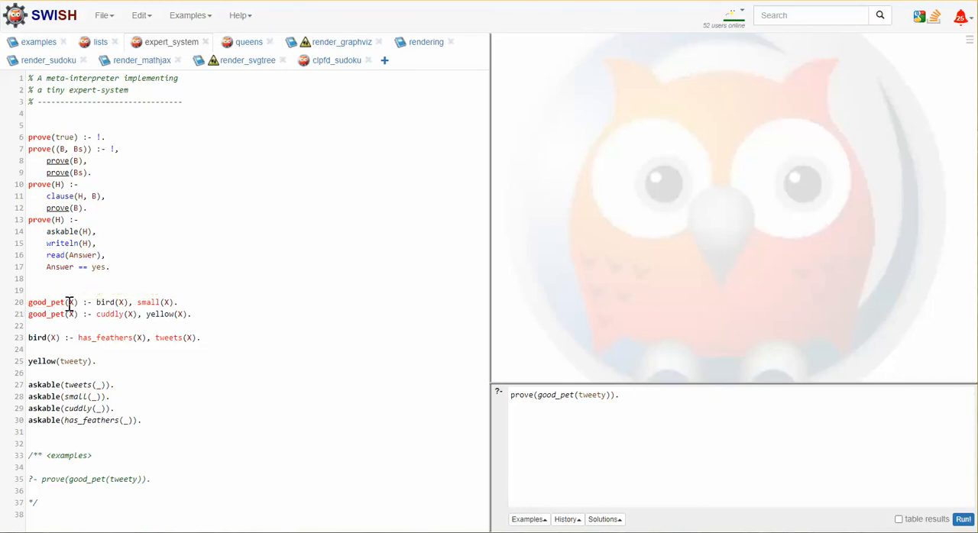
pyautogui.moveTo(105, 302)
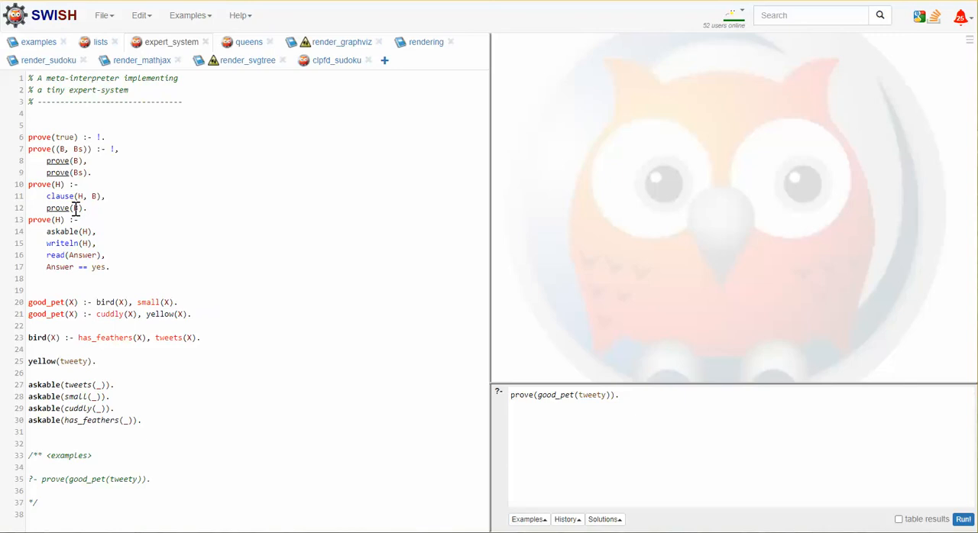
pyautogui.moveTo(60, 149)
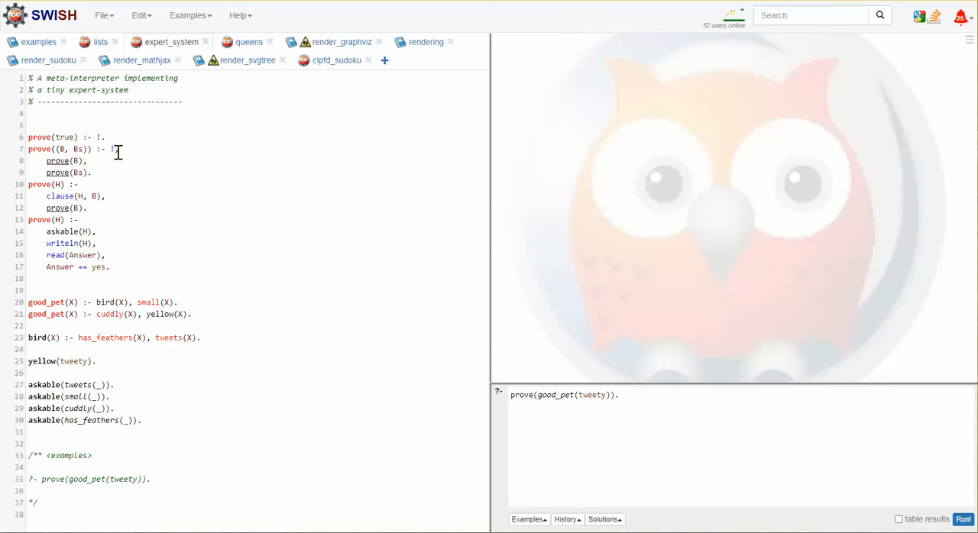
pyautogui.moveTo(116, 151)
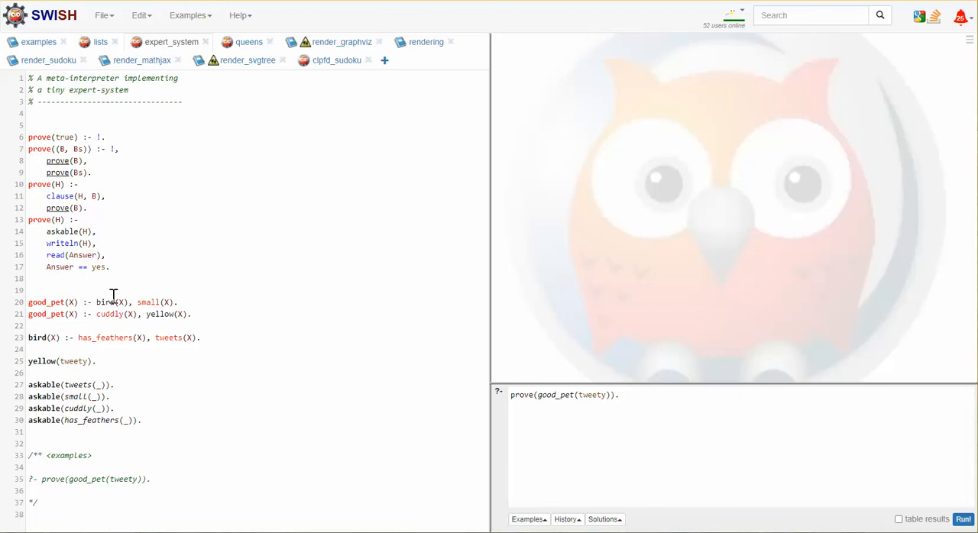
pyautogui.moveTo(67, 222)
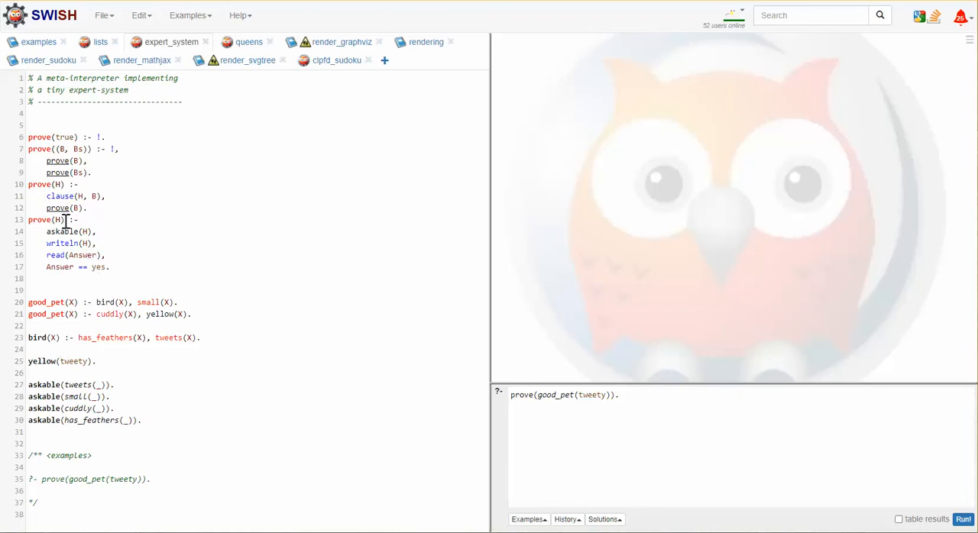
pyautogui.moveTo(61, 195)
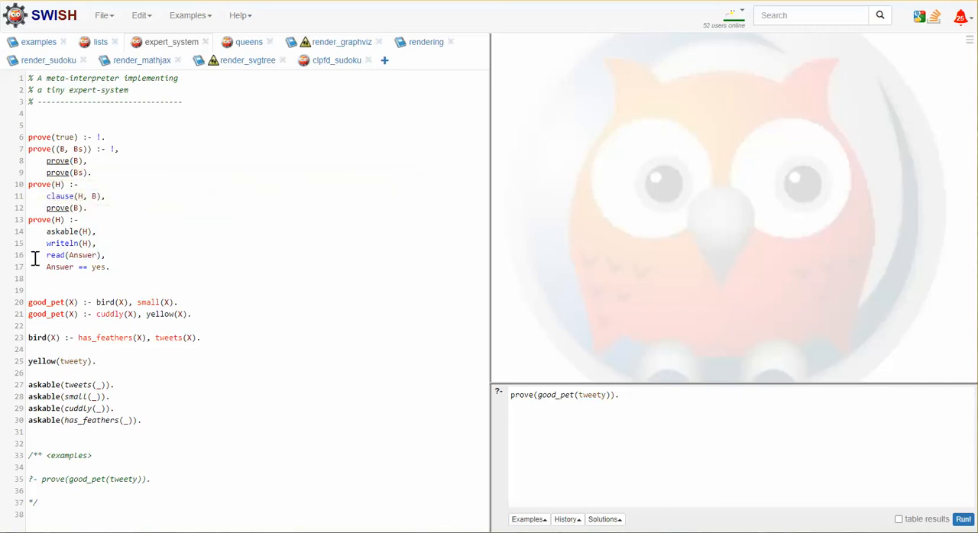
pyautogui.moveTo(179, 237)
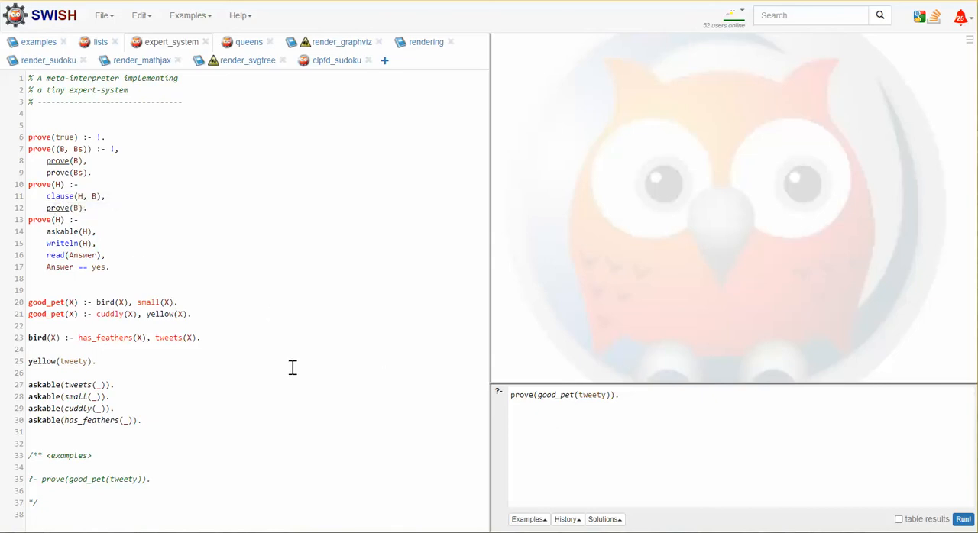
pyautogui.moveTo(159, 314)
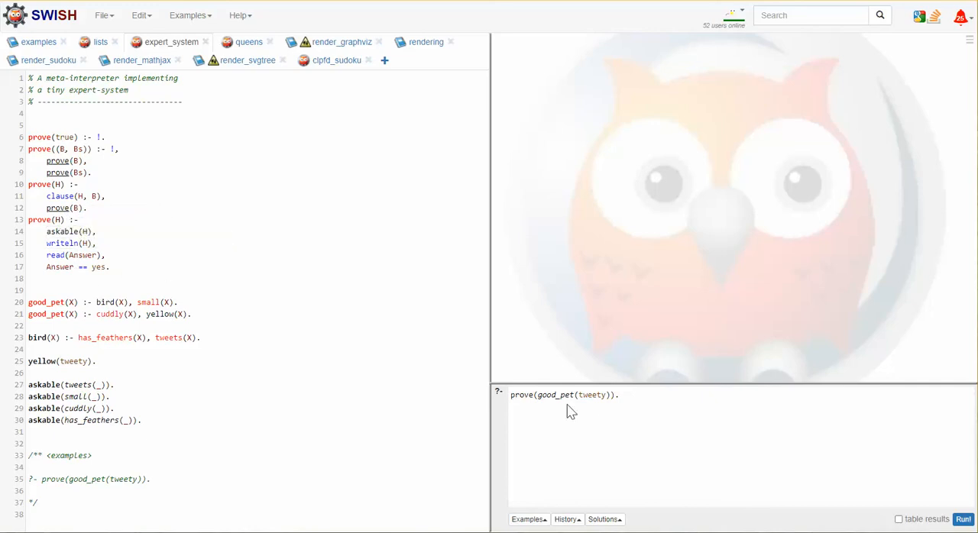
pyautogui.moveTo(105, 302)
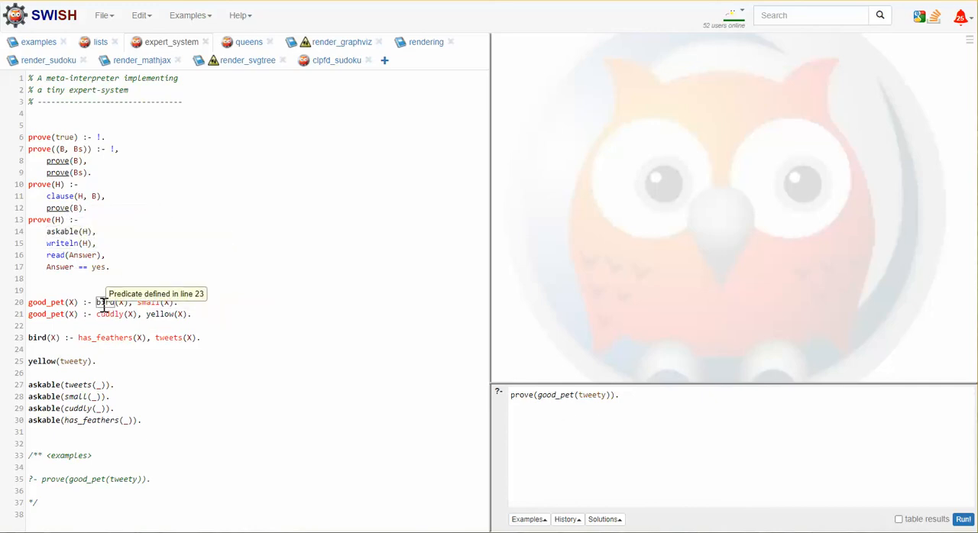
pyautogui.moveTo(64, 337)
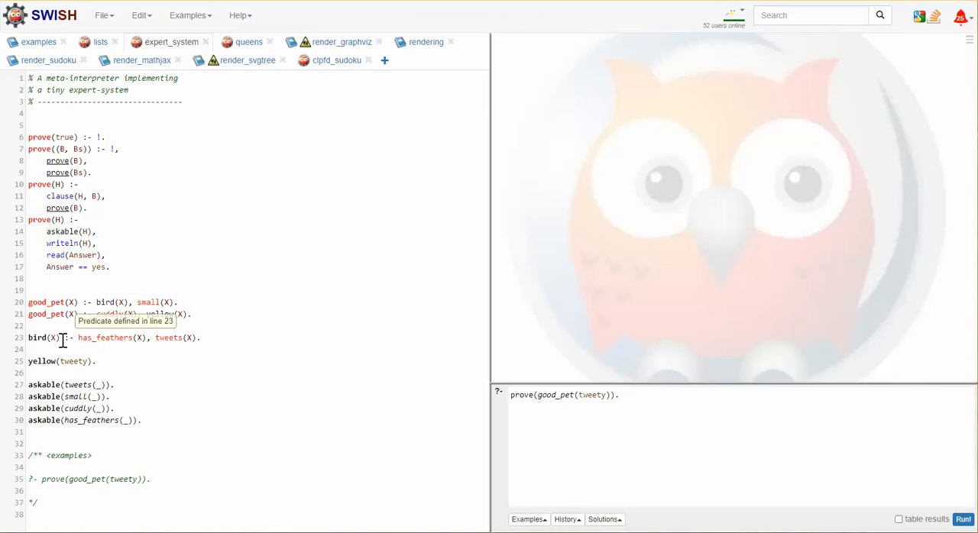
pyautogui.moveTo(181, 330)
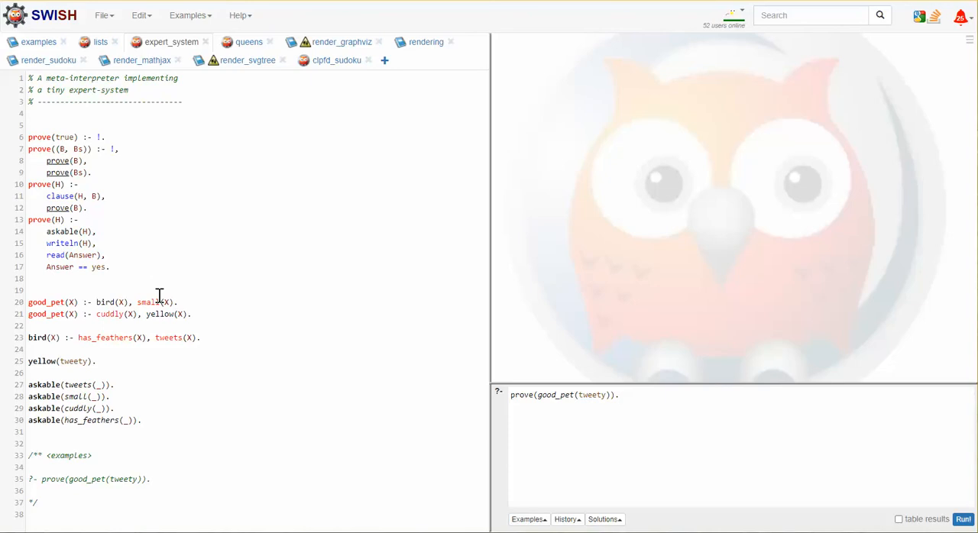
pyautogui.moveTo(112, 297)
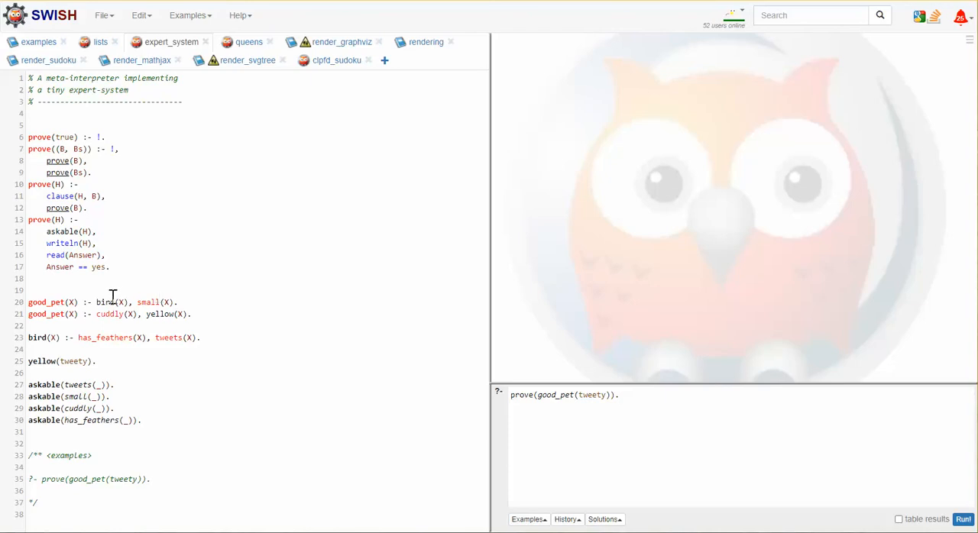
pyautogui.moveTo(963, 500)
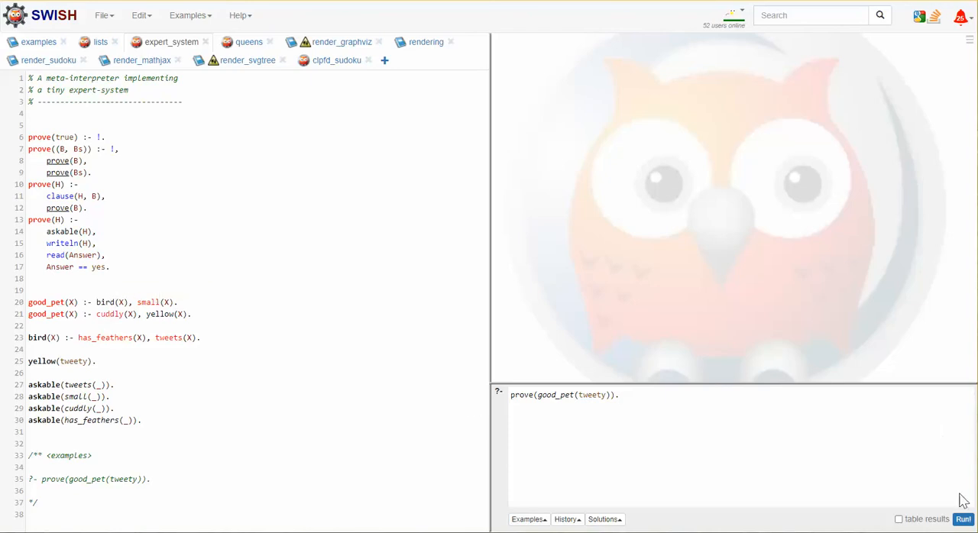
# Step: Run prove(good_pet(tweety)), answering yes to has_feathers and no to tweets
pyautogui.click(962, 520)
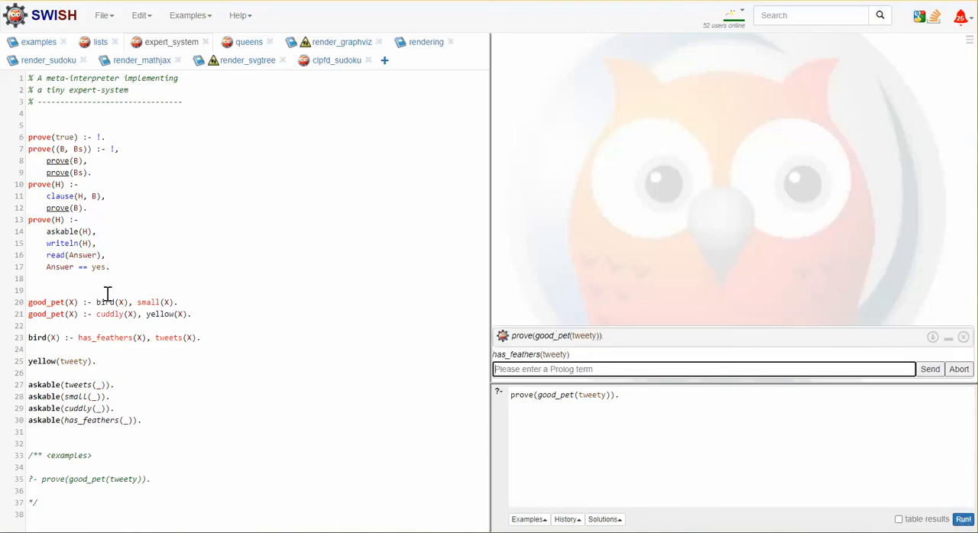
pyautogui.moveTo(105, 302)
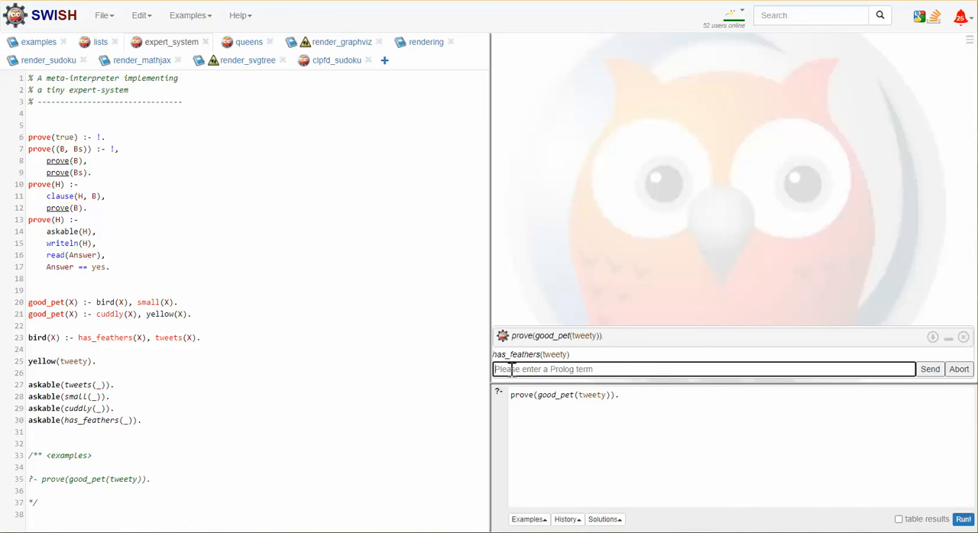
pyautogui.write('yes')
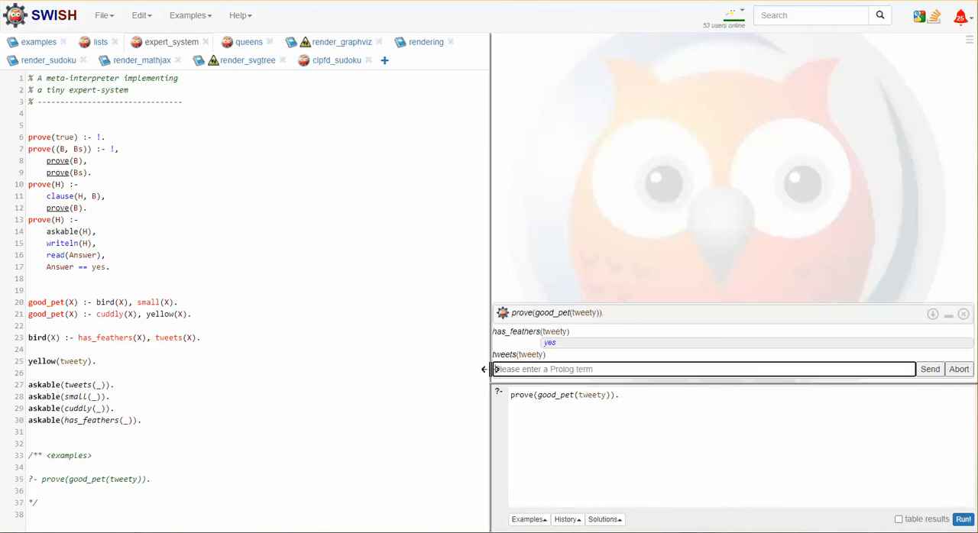
pyautogui.write('no')
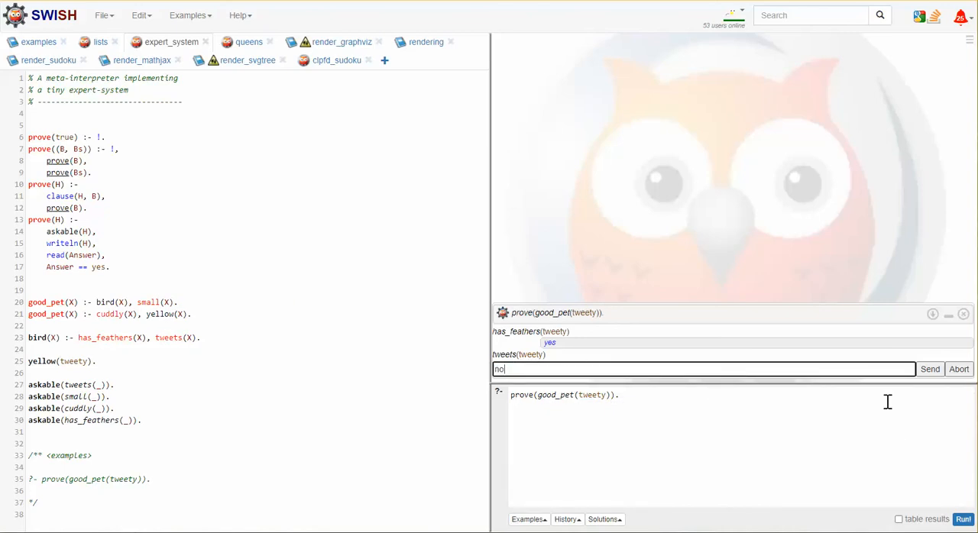
pyautogui.click(930, 369)
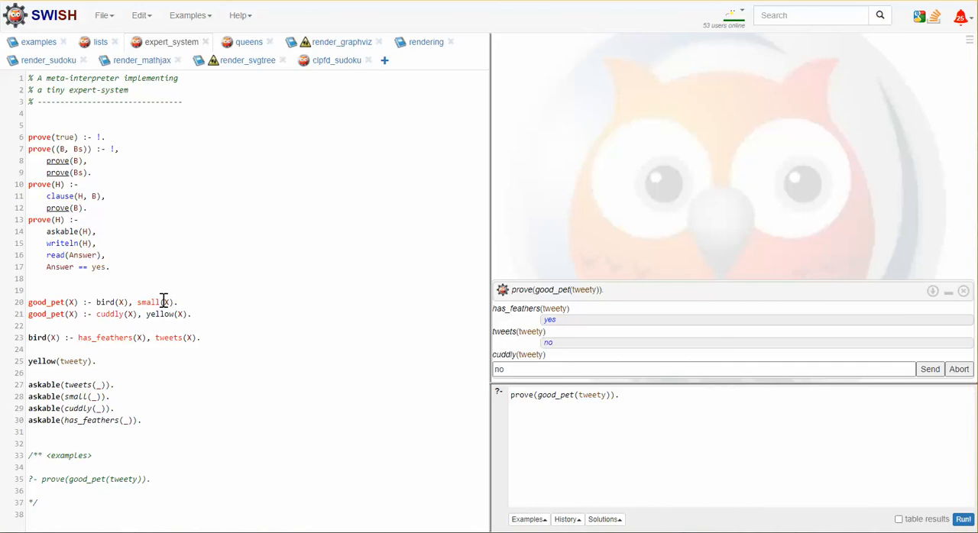
pyautogui.moveTo(46, 302)
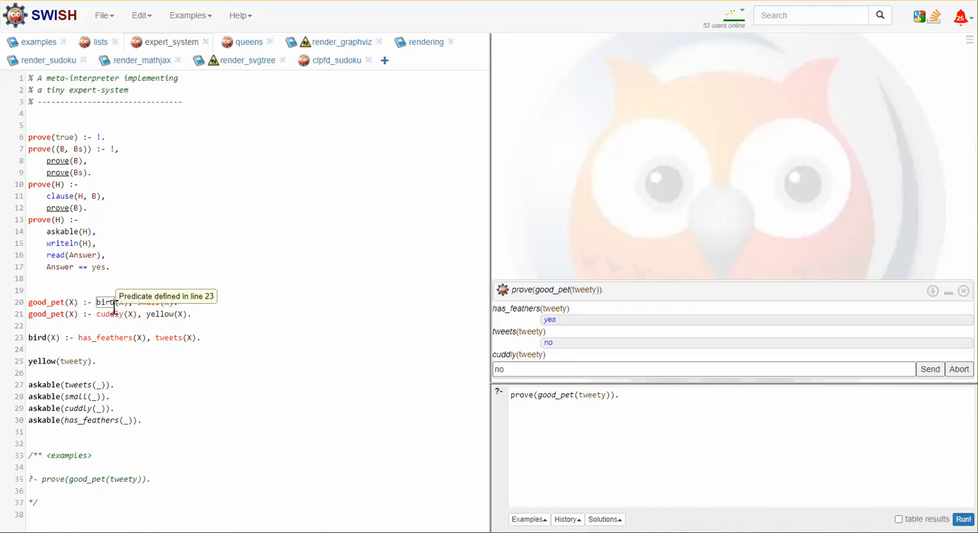
pyautogui.moveTo(111, 318)
pyautogui.write('yes')
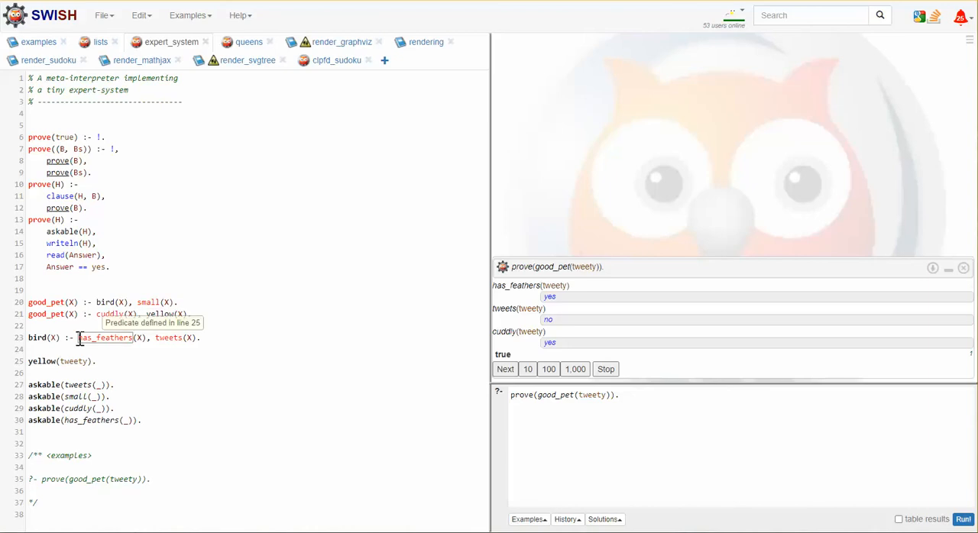
pyautogui.moveTo(36, 361)
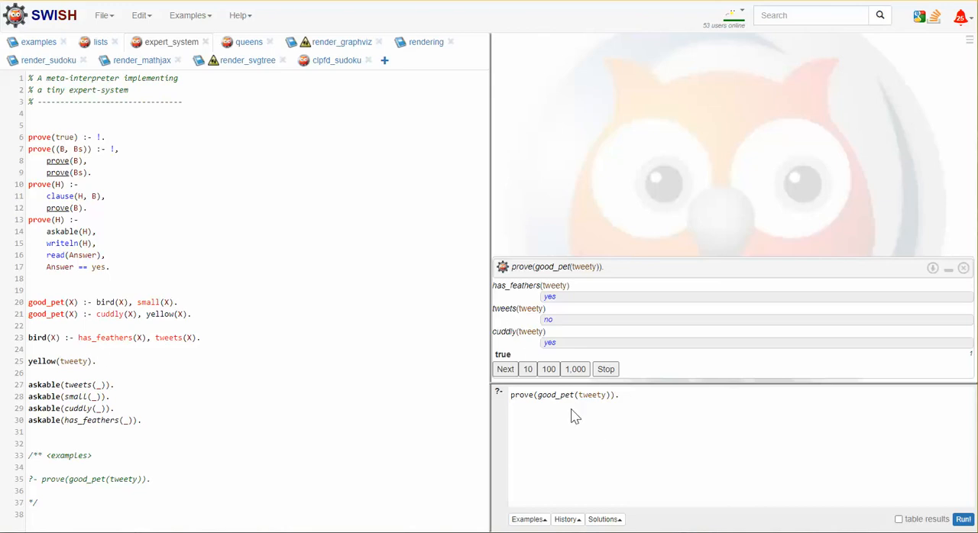
pyautogui.moveTo(572, 413)
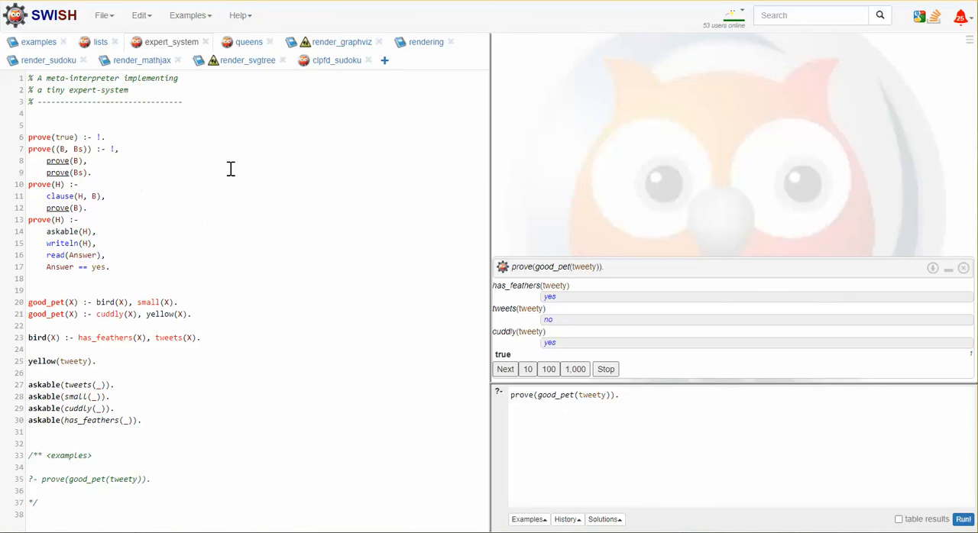
pyautogui.moveTo(234, 98)
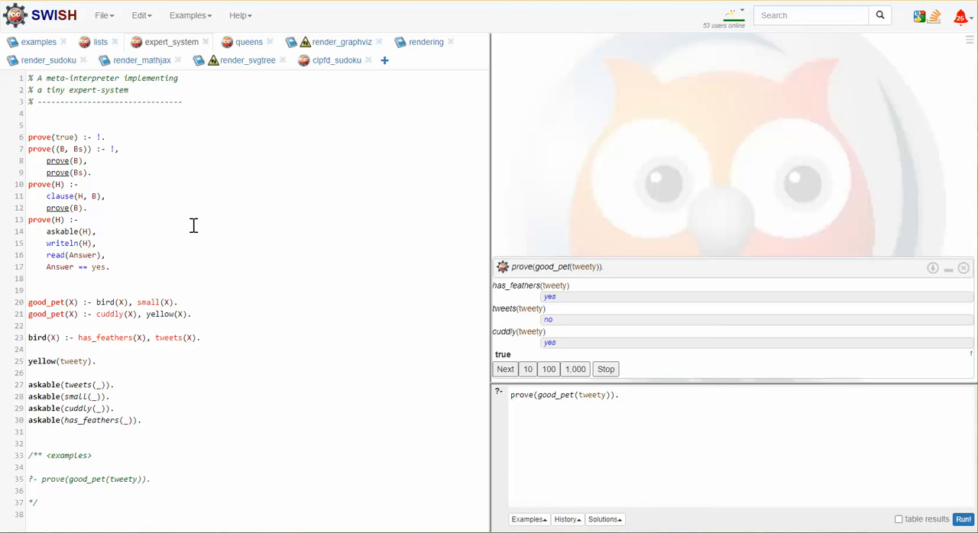
pyautogui.moveTo(251, 259)
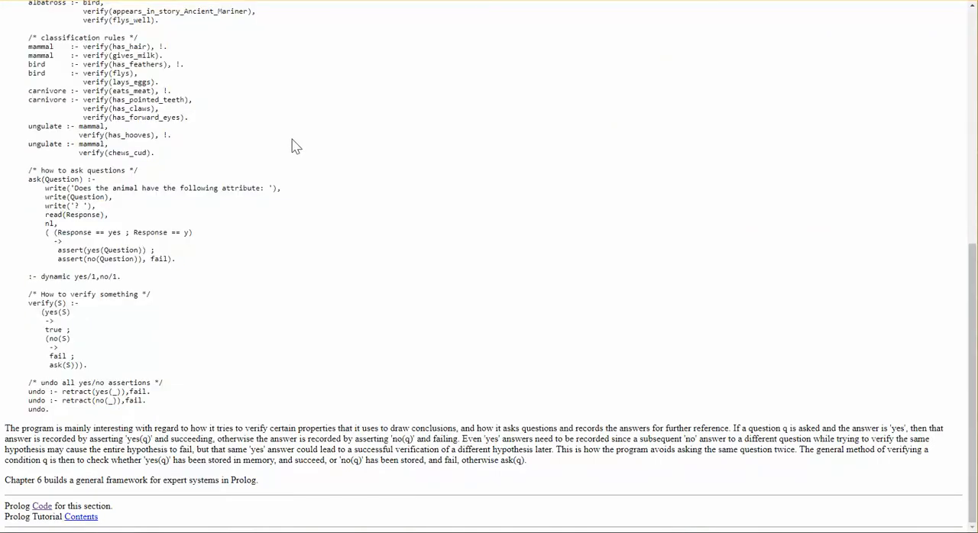
# Step: Copy the Animal identification game code from the Prolog Tutorial page
pyautogui.scroll(3)
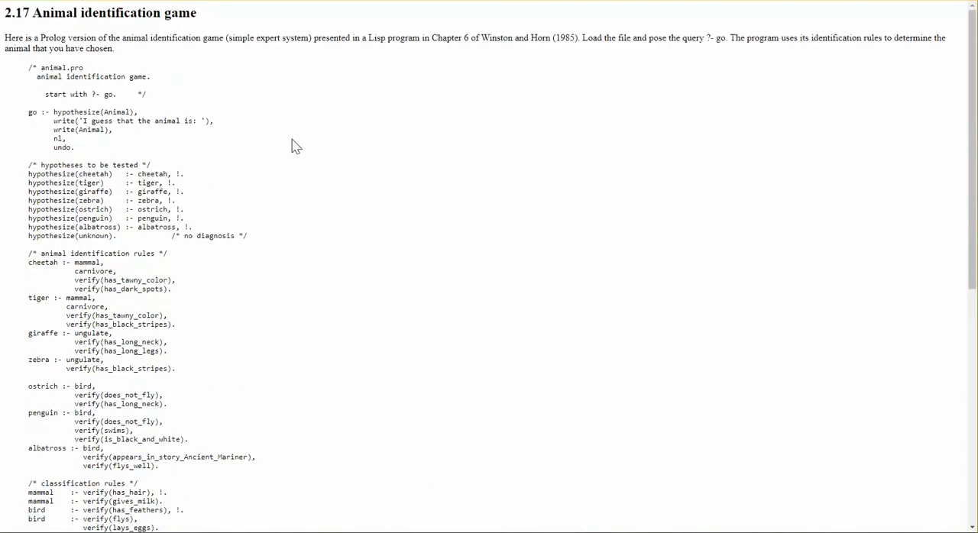
pyautogui.rightClick(297, 146)
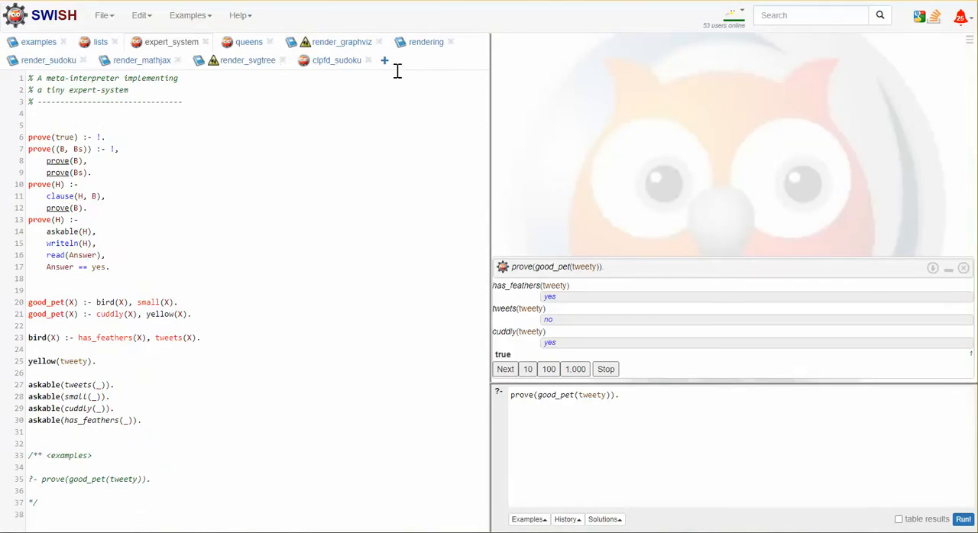
# Step: Create a new SWISH program holding the pasted animal.pro code, reviewing its rules
pyautogui.click(384, 60)
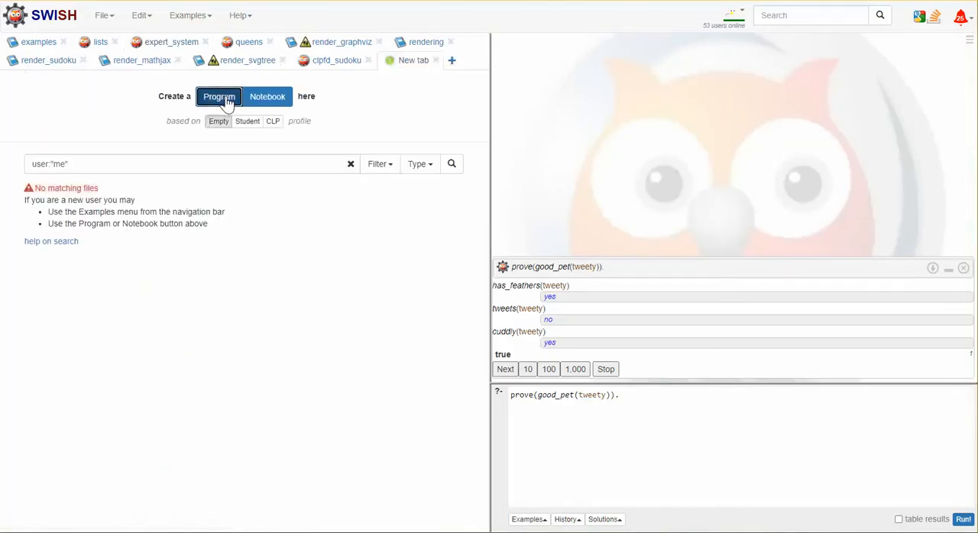
pyautogui.click(218, 96)
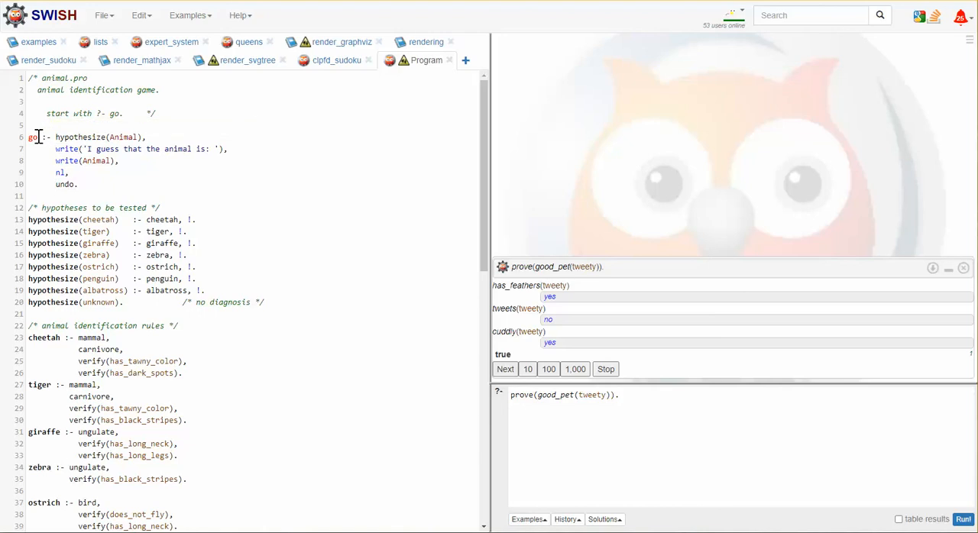
pyautogui.moveTo(76, 137)
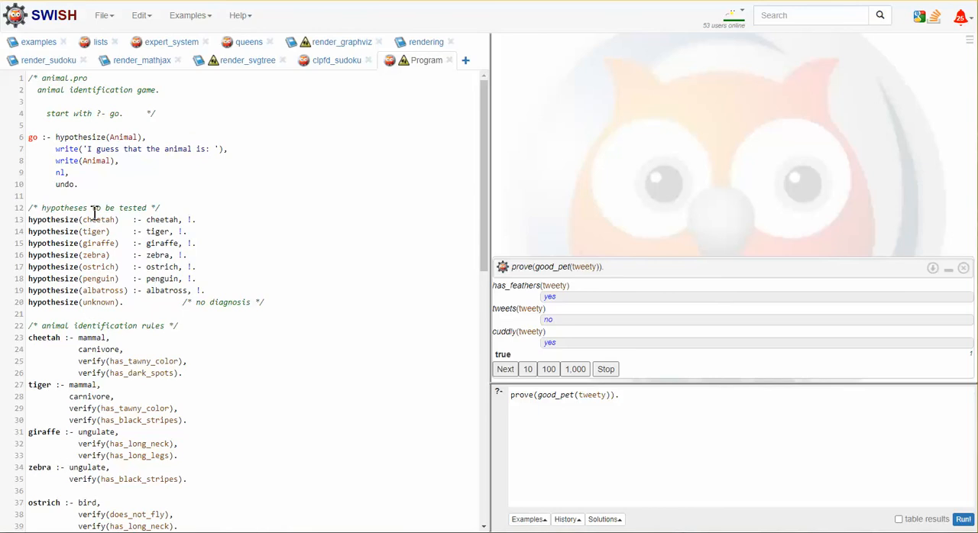
pyautogui.moveTo(84, 296)
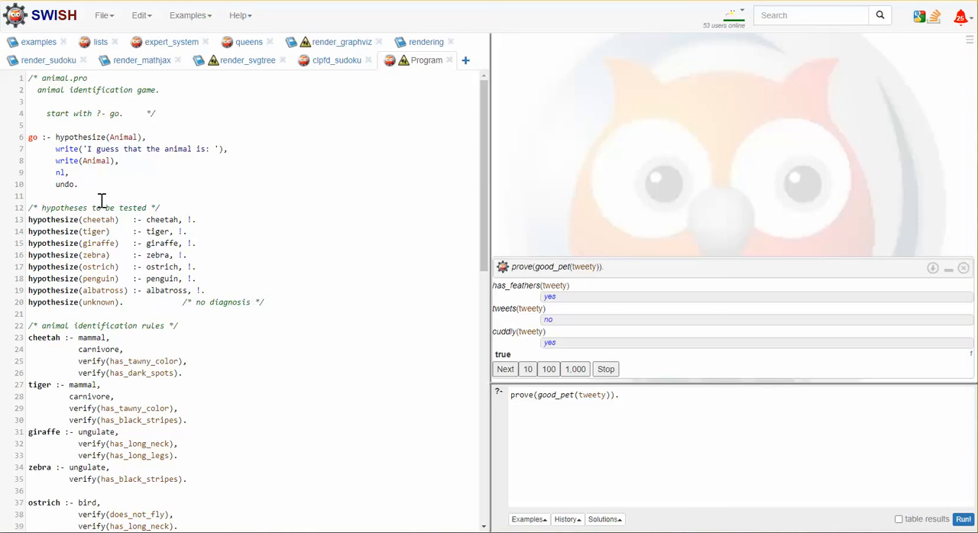
pyautogui.moveTo(102, 316)
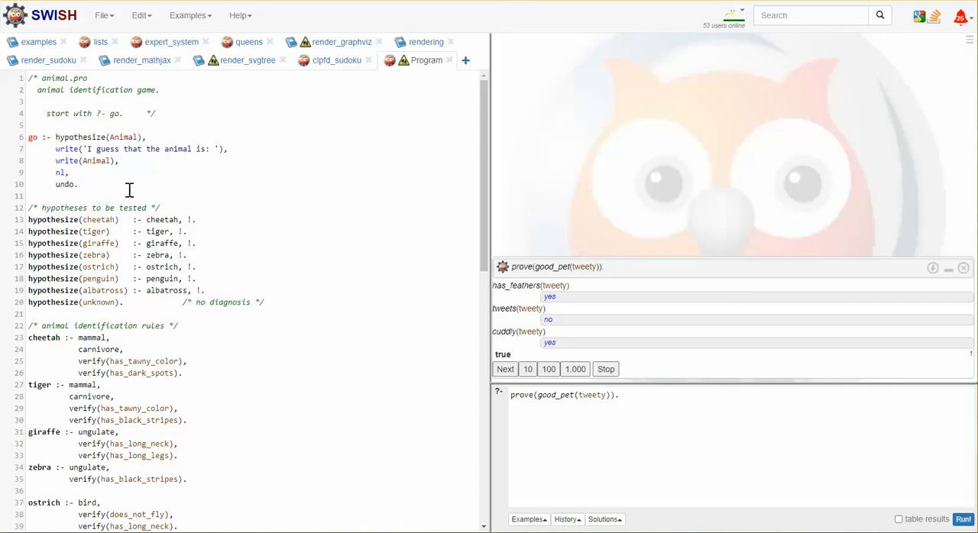
pyautogui.moveTo(122, 136)
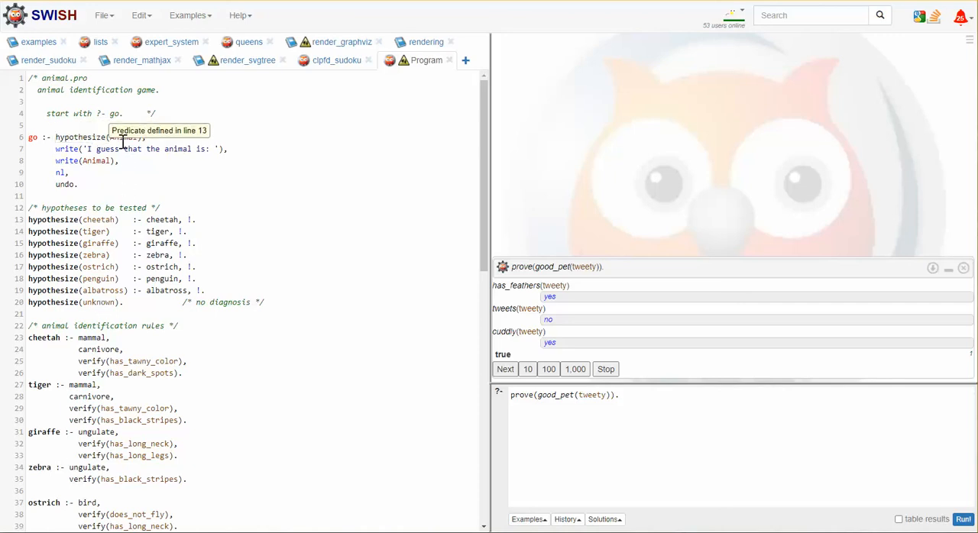
pyautogui.moveTo(58, 220)
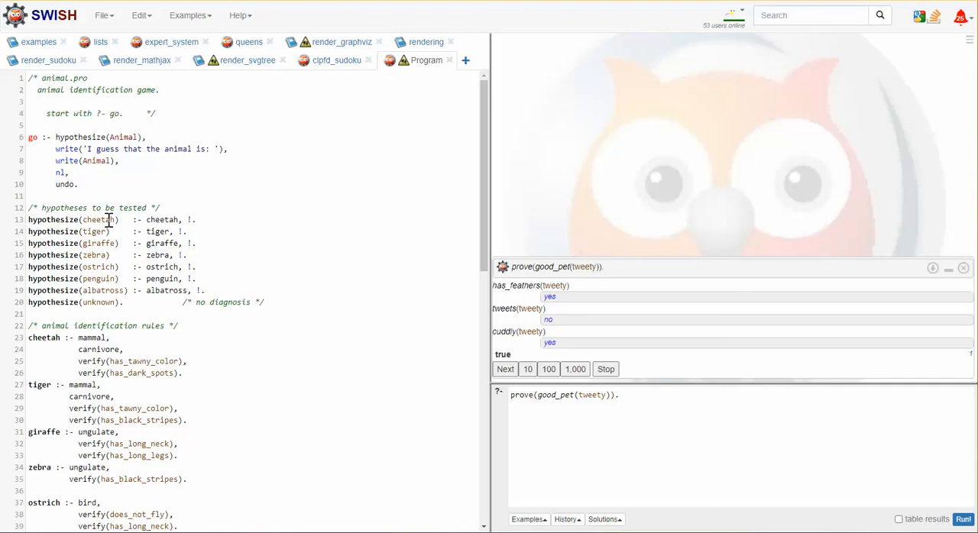
pyautogui.moveTo(162, 219)
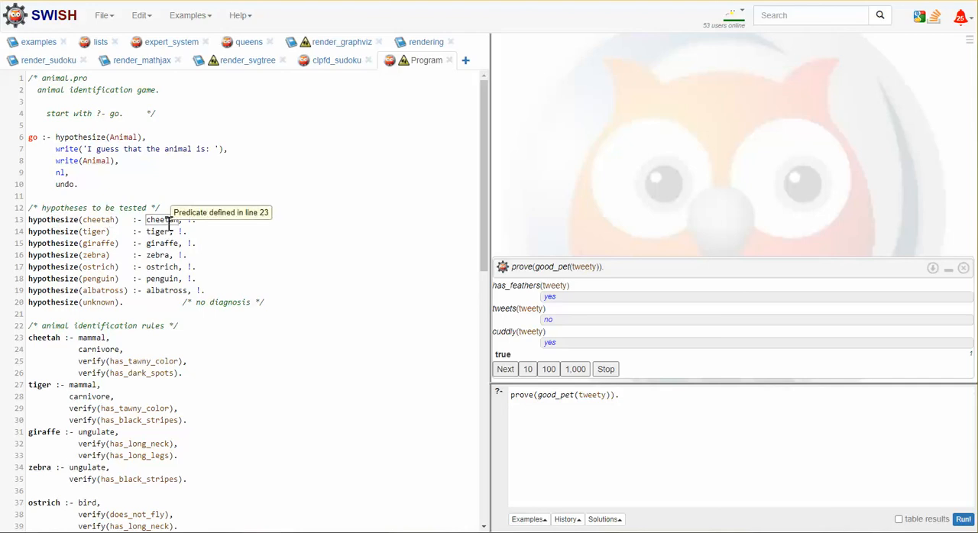
pyautogui.scroll(-3)
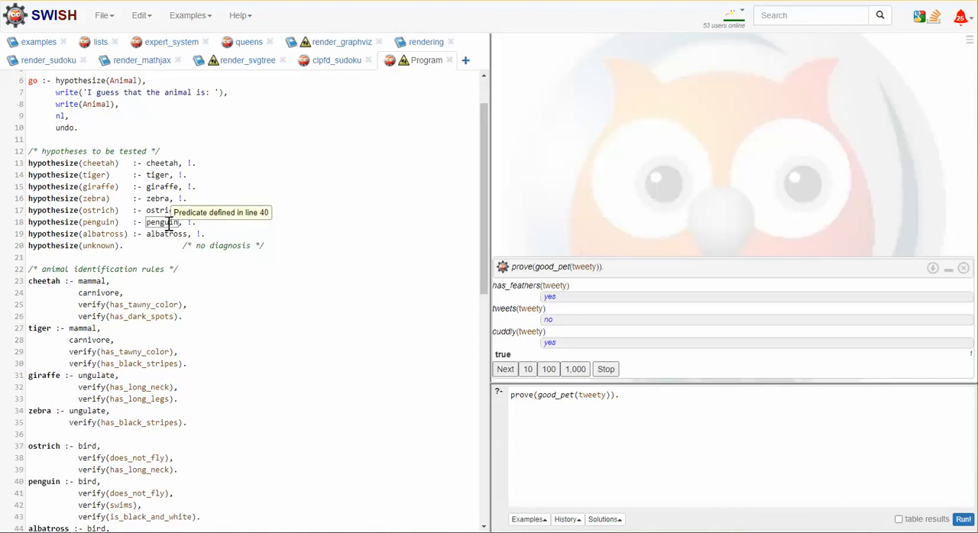
pyautogui.moveTo(97, 293)
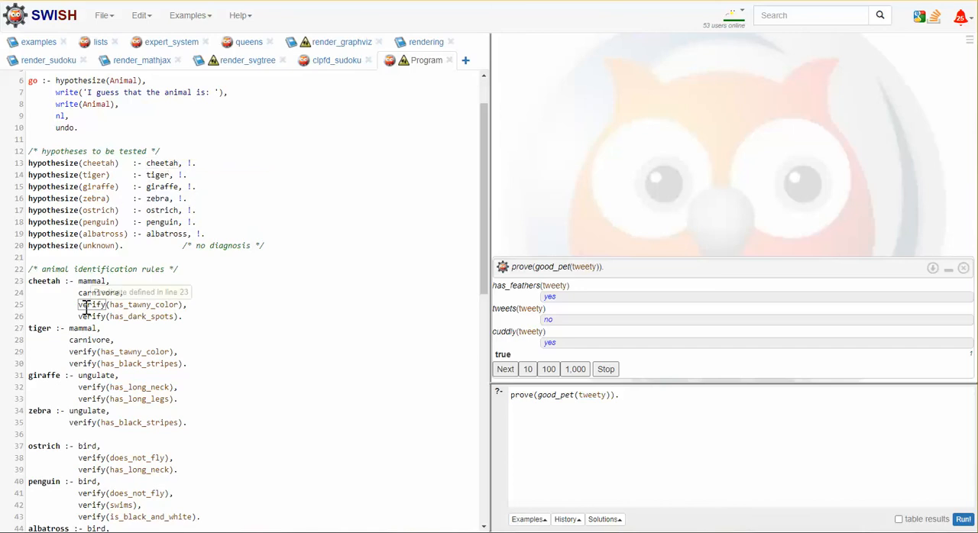
pyautogui.moveTo(124, 332)
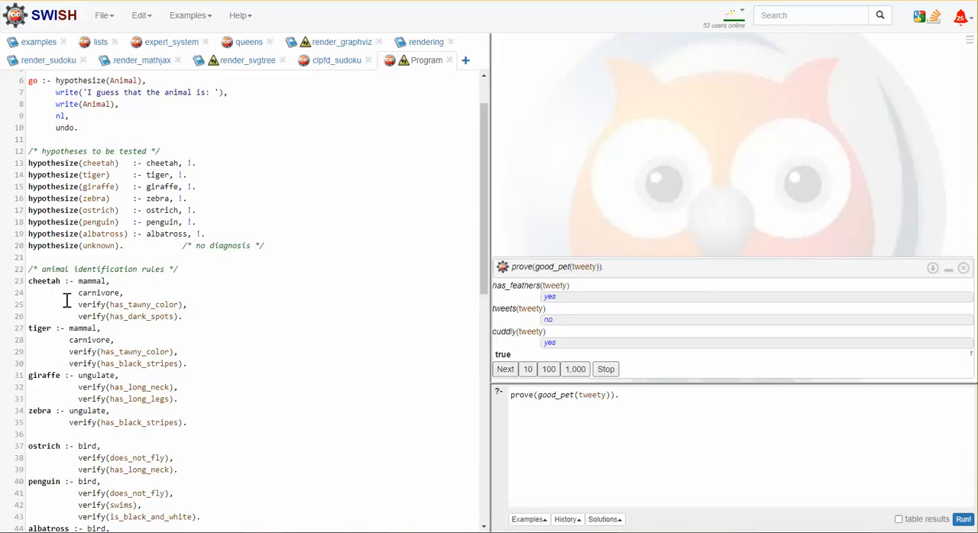
pyautogui.moveTo(101, 275)
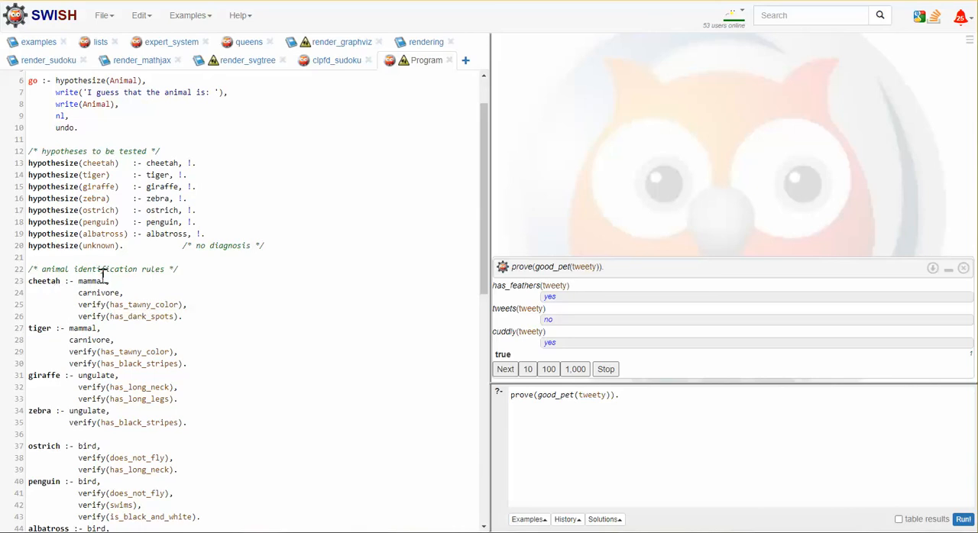
pyautogui.moveTo(100, 304)
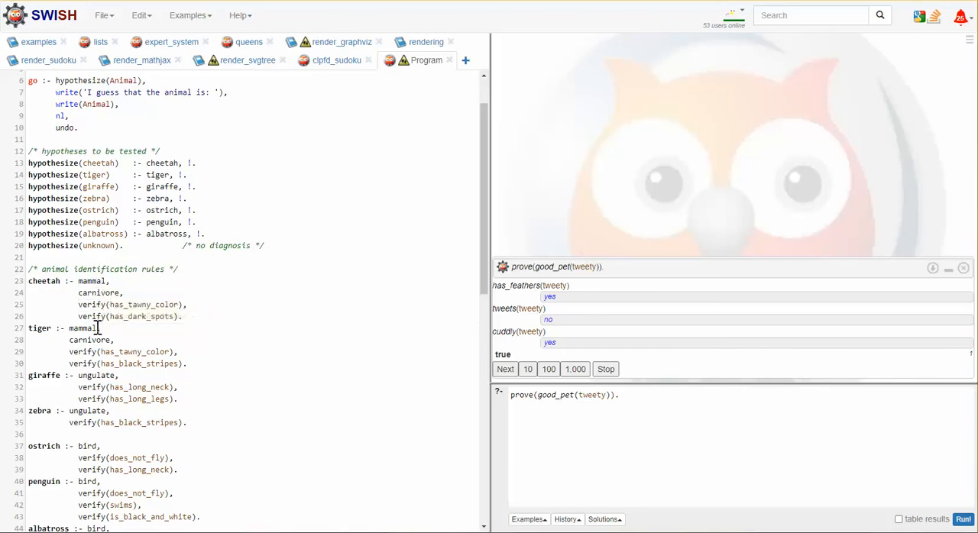
pyautogui.moveTo(92, 281)
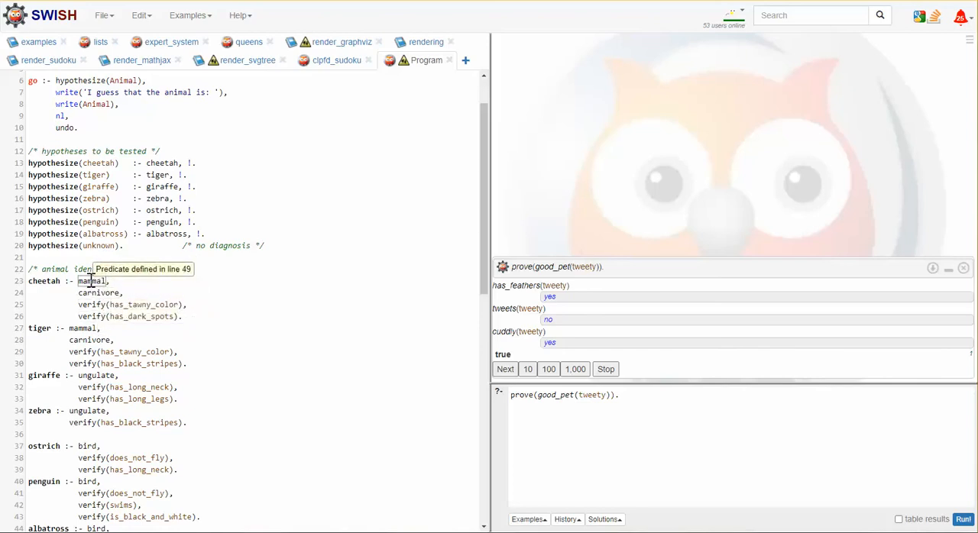
pyautogui.scroll(-3)
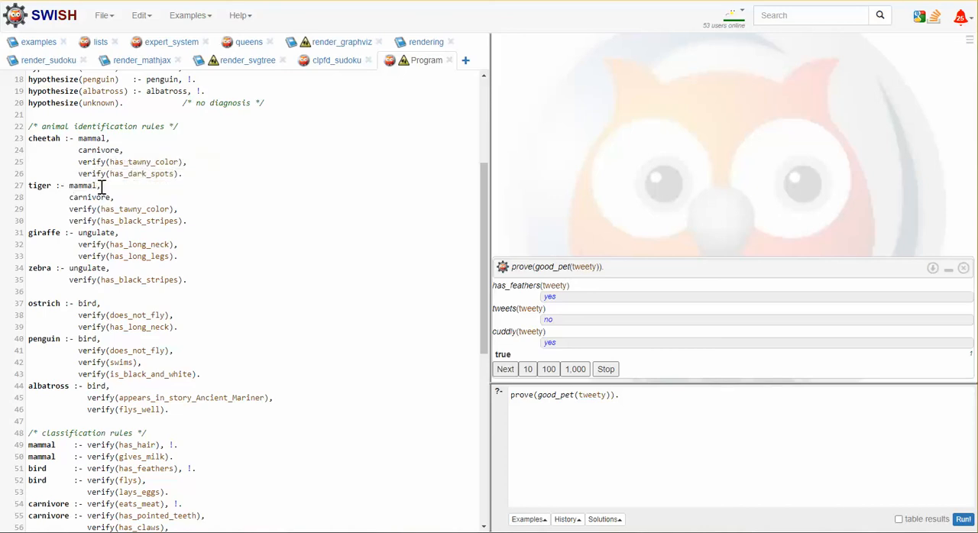
pyautogui.moveTo(95, 232)
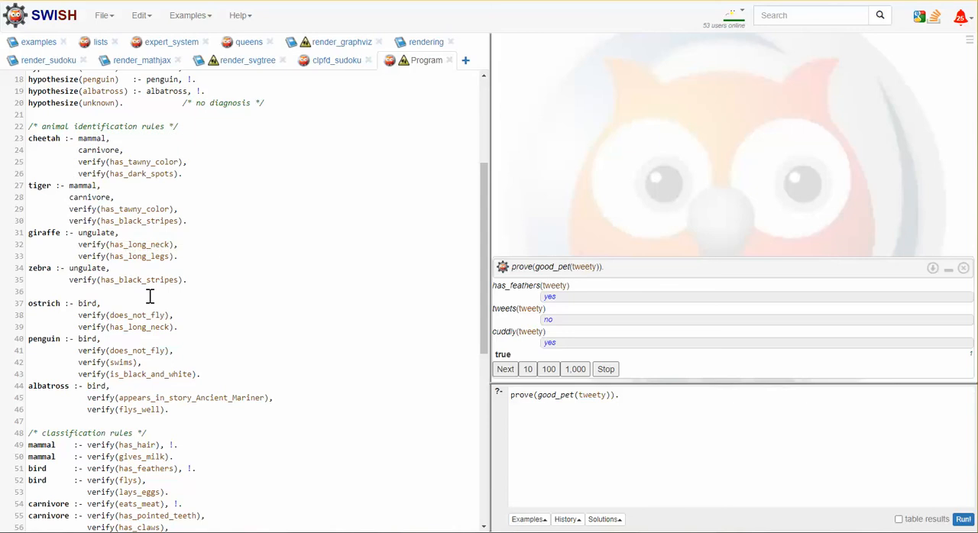
pyautogui.scroll(-3)
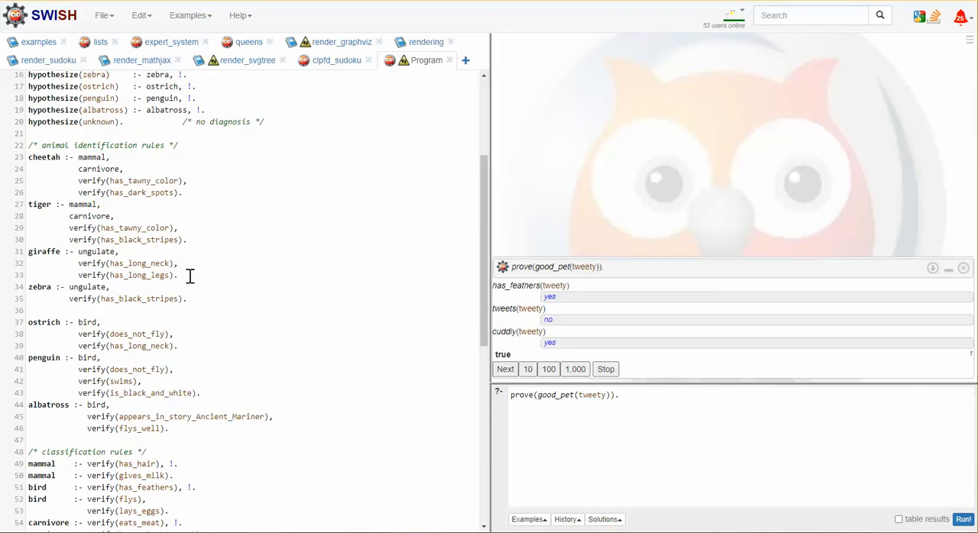
pyautogui.moveTo(96, 149)
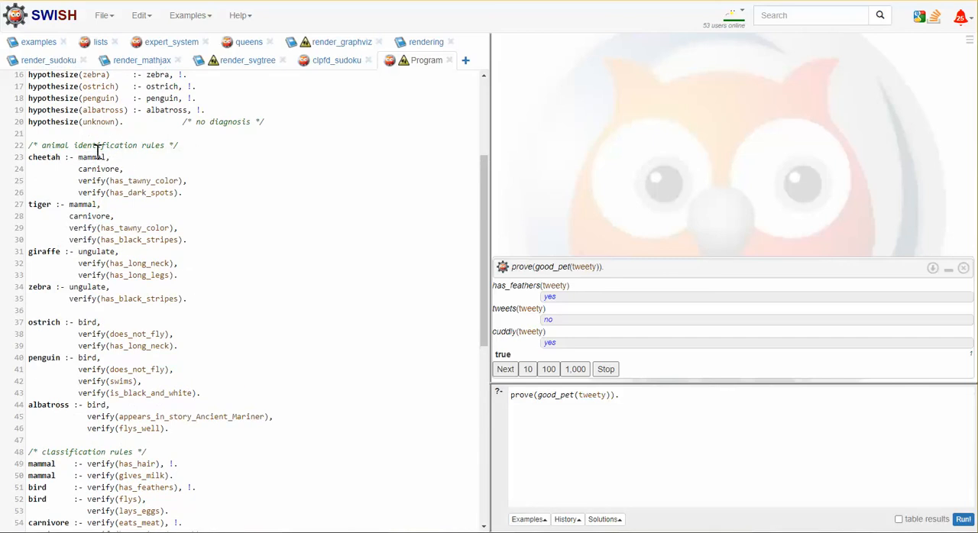
pyautogui.moveTo(92, 156)
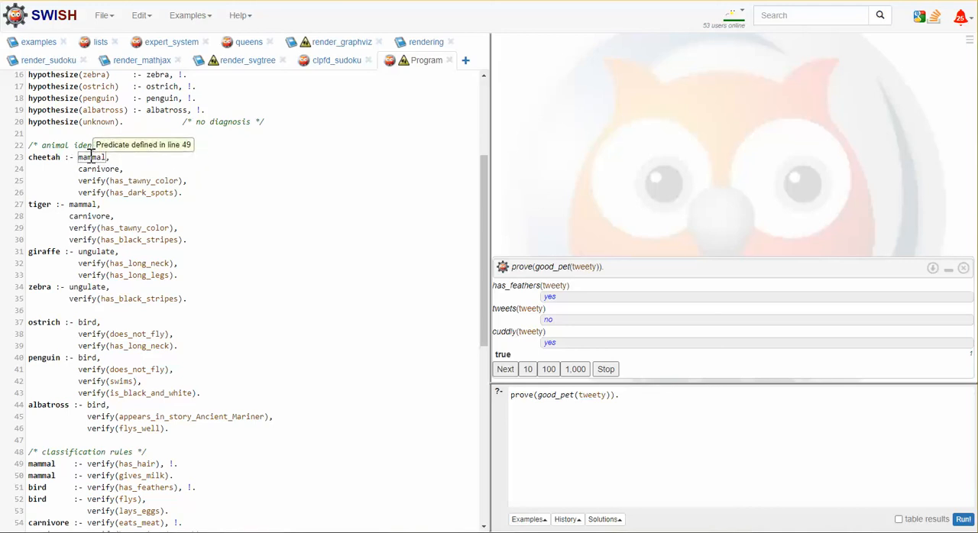
pyautogui.moveTo(90, 204)
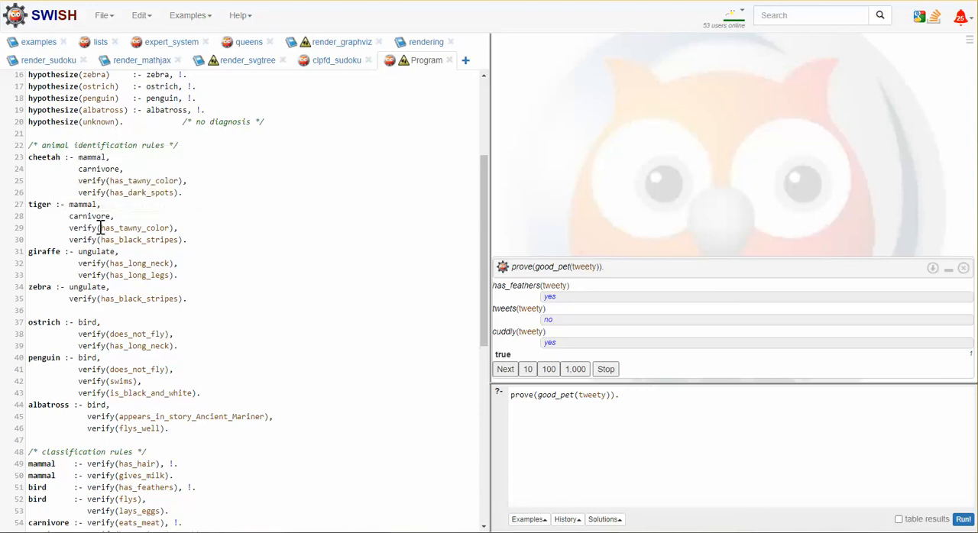
pyautogui.moveTo(92, 217)
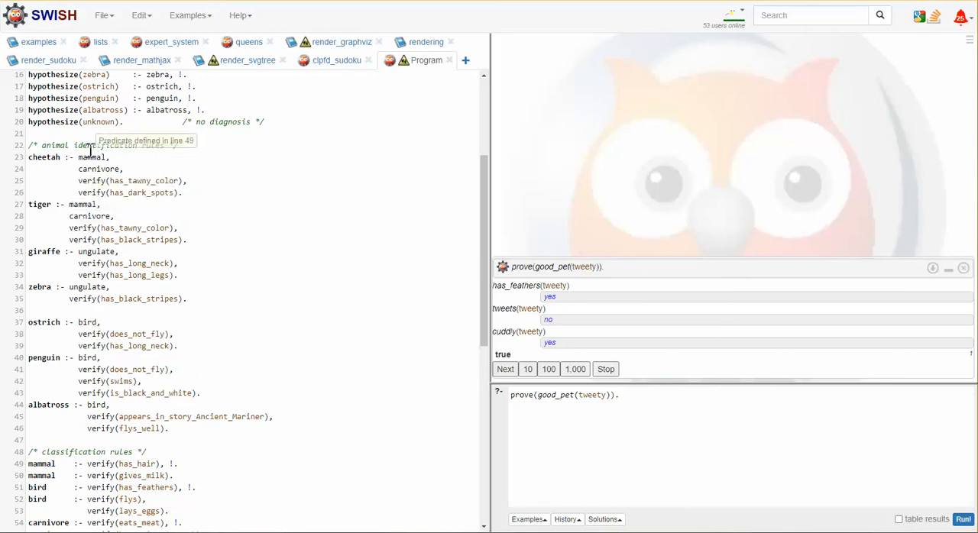
# Step: Scroll through the ask, verify and undo clauses of the animal program
pyautogui.scroll(-3)
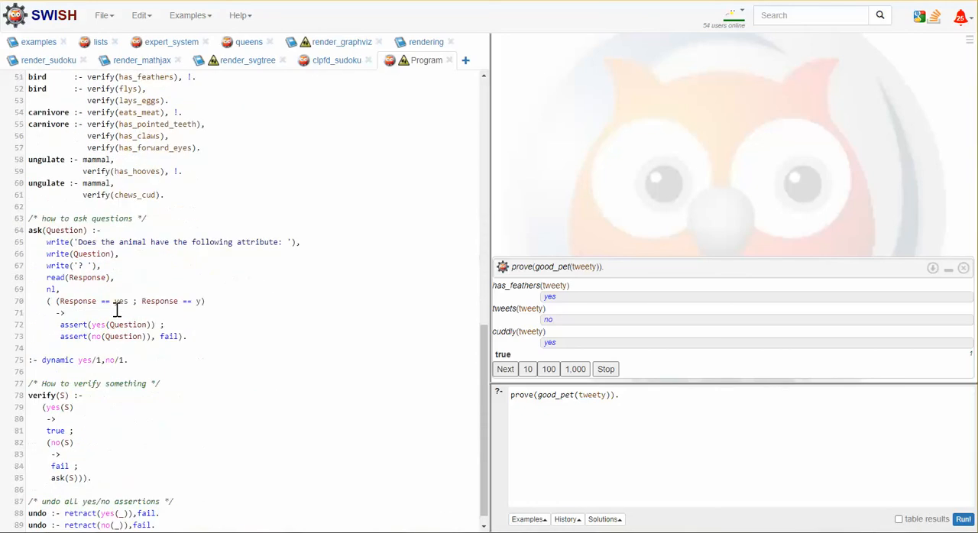
pyautogui.scroll(-3)
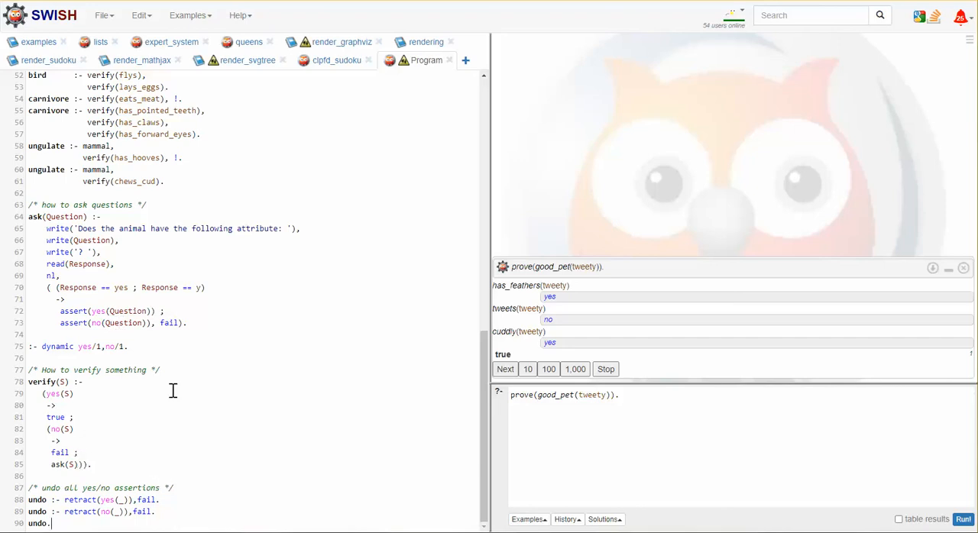
pyautogui.moveTo(151, 494)
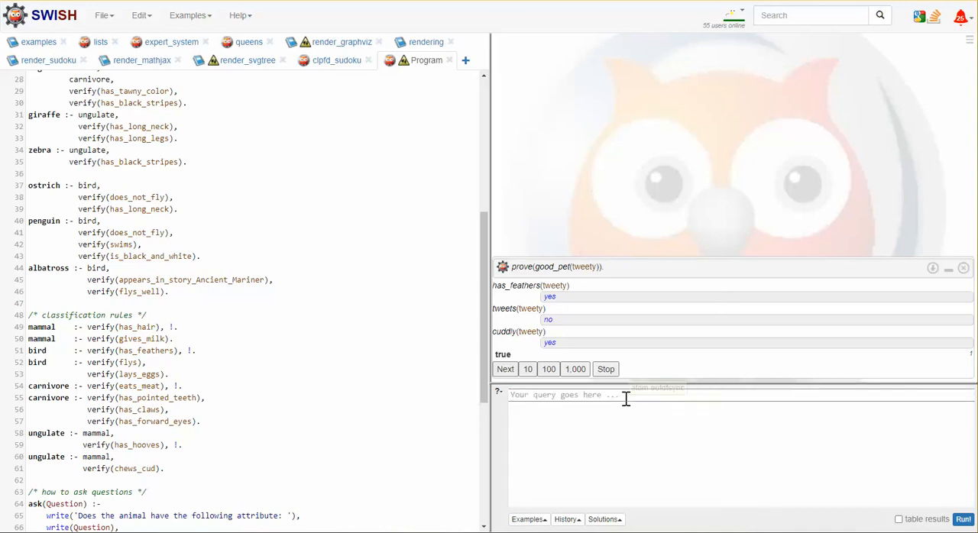
# Step: Run go. and answer no to the has_hair question
pyautogui.write('go.')
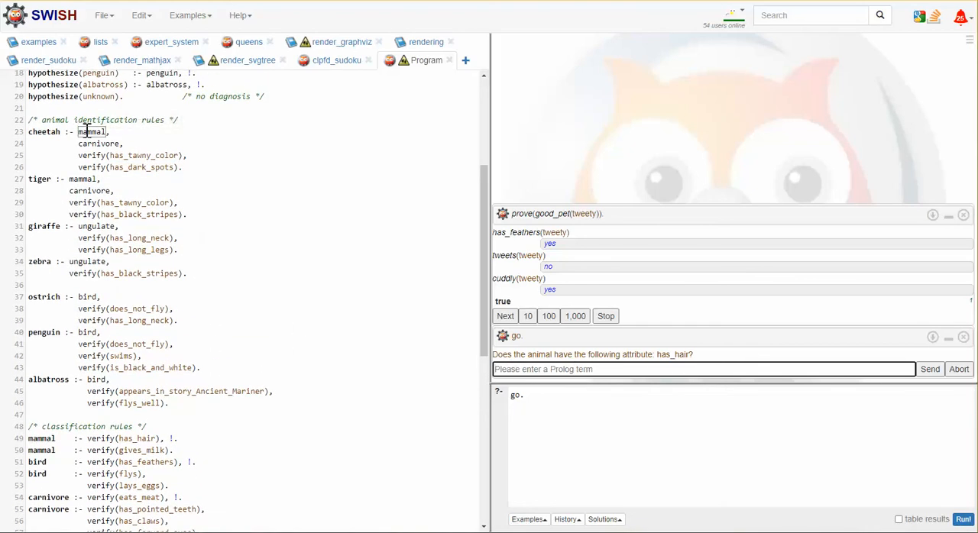
pyautogui.scroll(-3)
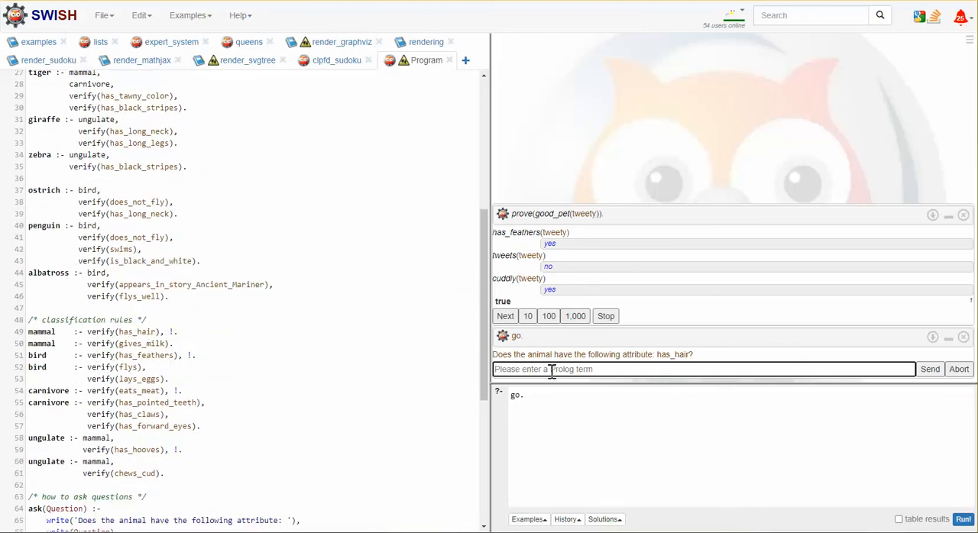
pyautogui.write('no')
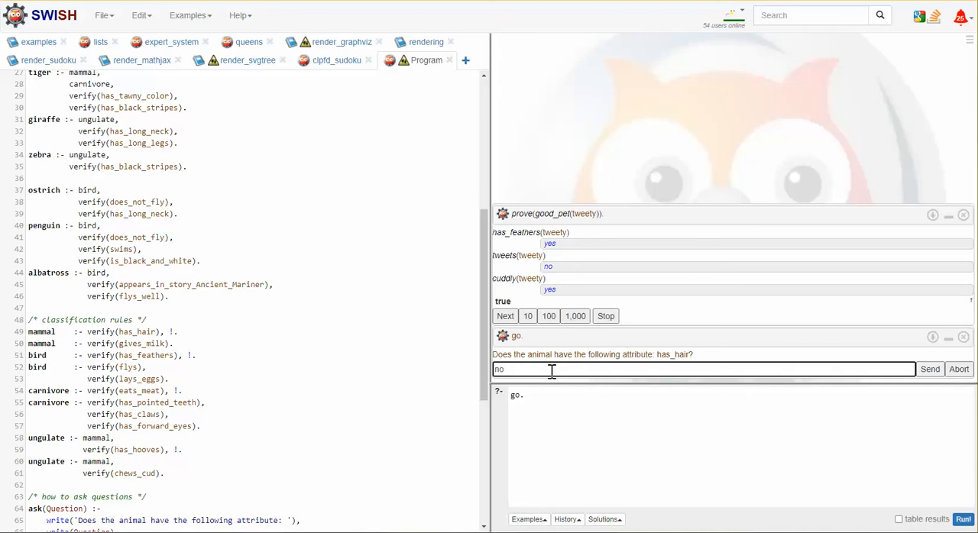
pyautogui.click(930, 369)
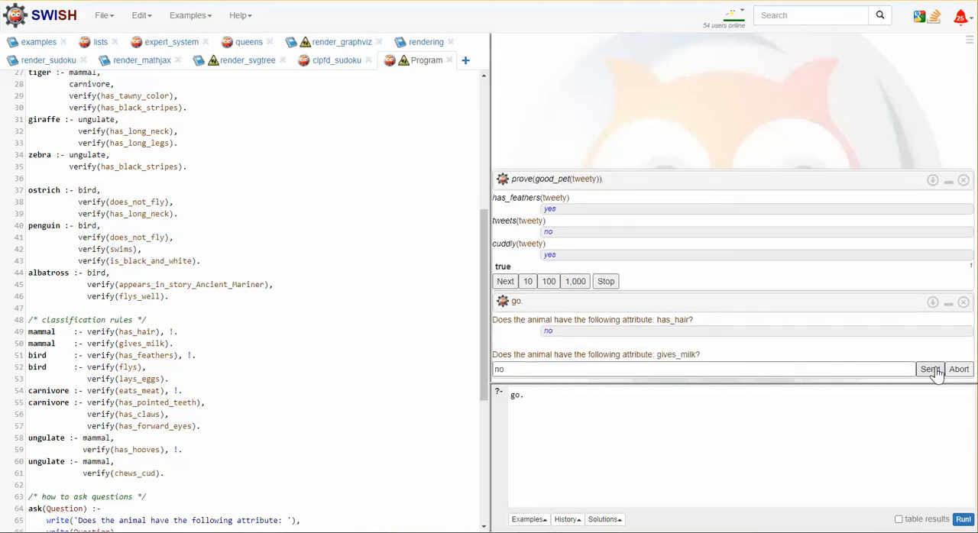
pyautogui.moveTo(99, 343)
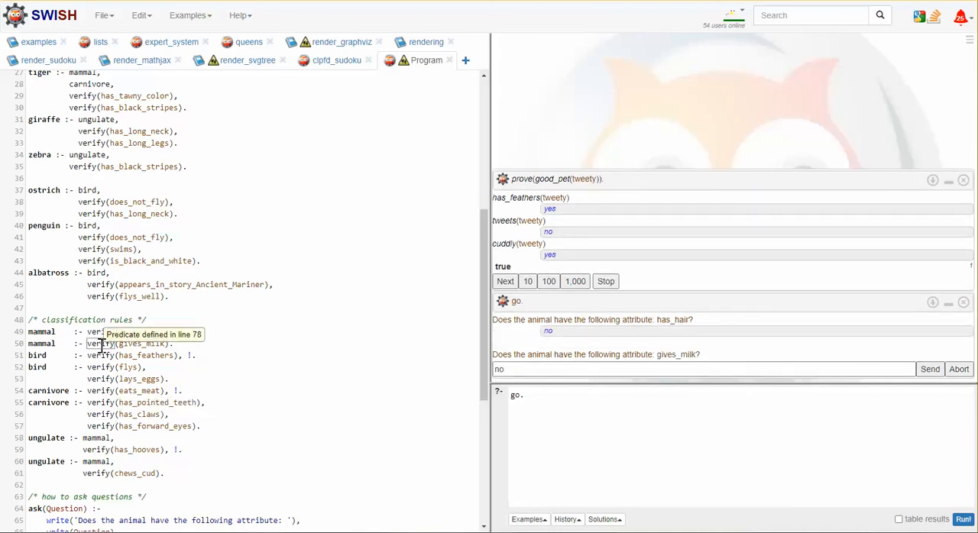
pyautogui.moveTo(152, 331)
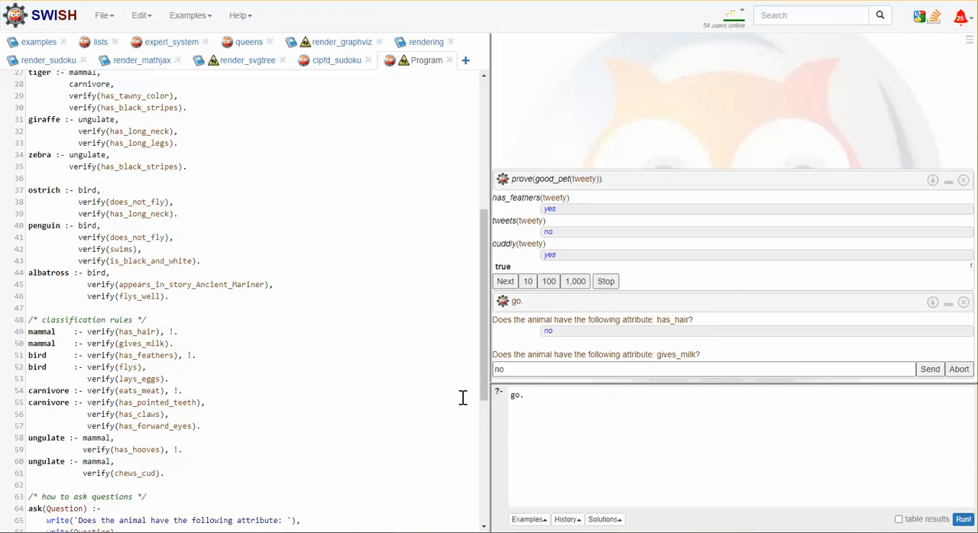
# Step: Answer yes to gives_milk, bringing up the eats_meat question
pyautogui.click(687, 369)
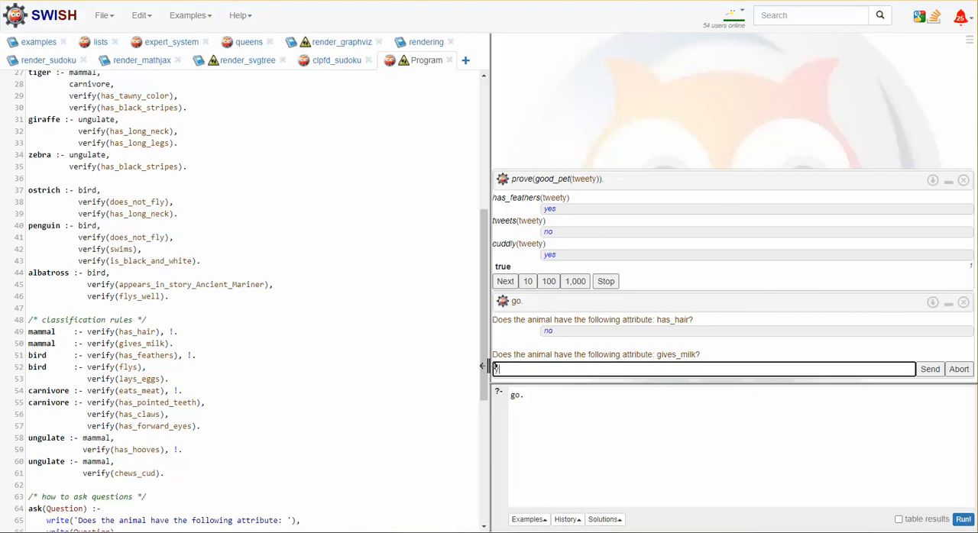
pyautogui.write('yes')
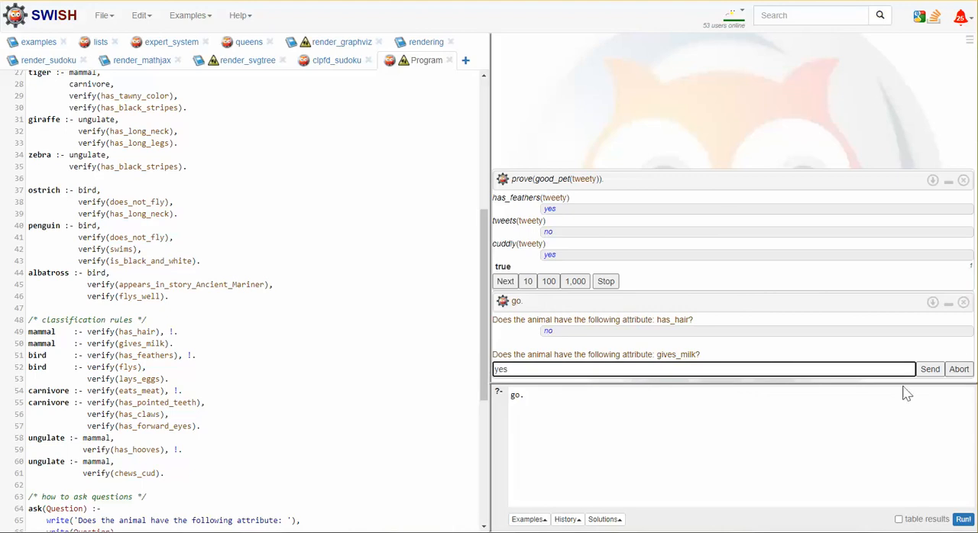
pyautogui.click(929, 369)
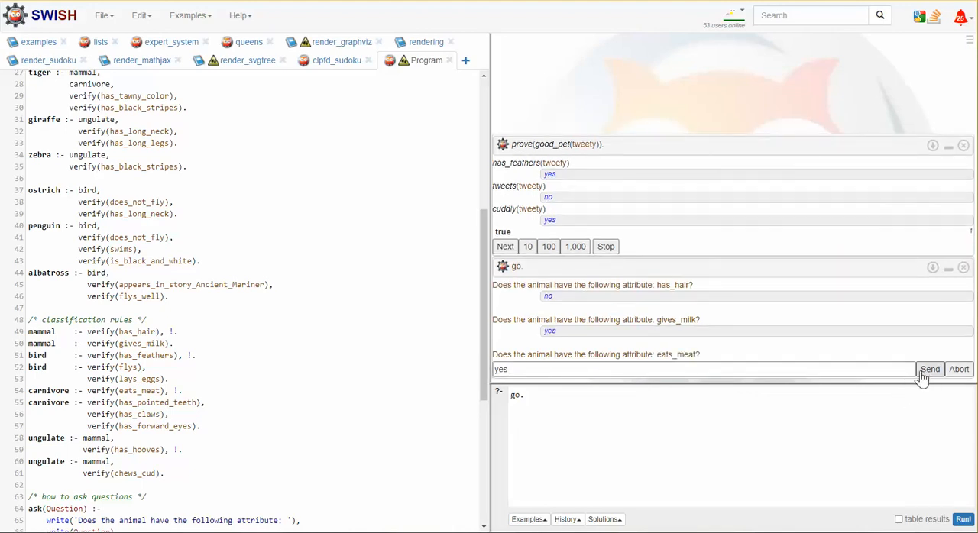
pyautogui.click(929, 369)
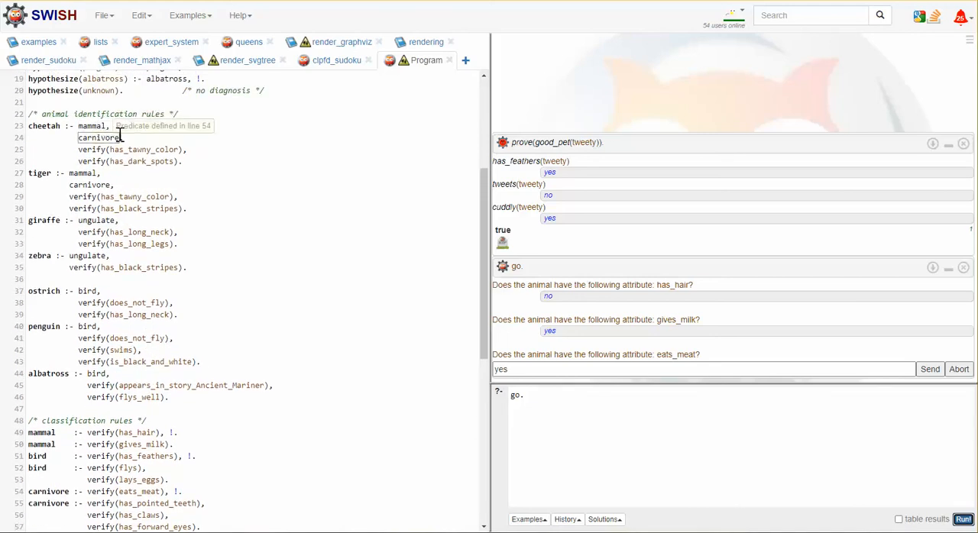
pyautogui.scroll(-3)
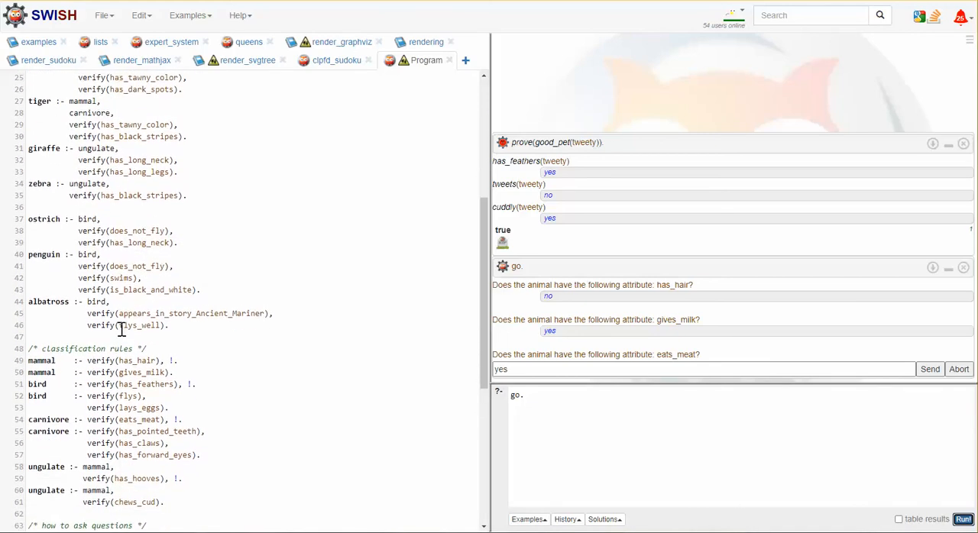
pyautogui.scroll(-3)
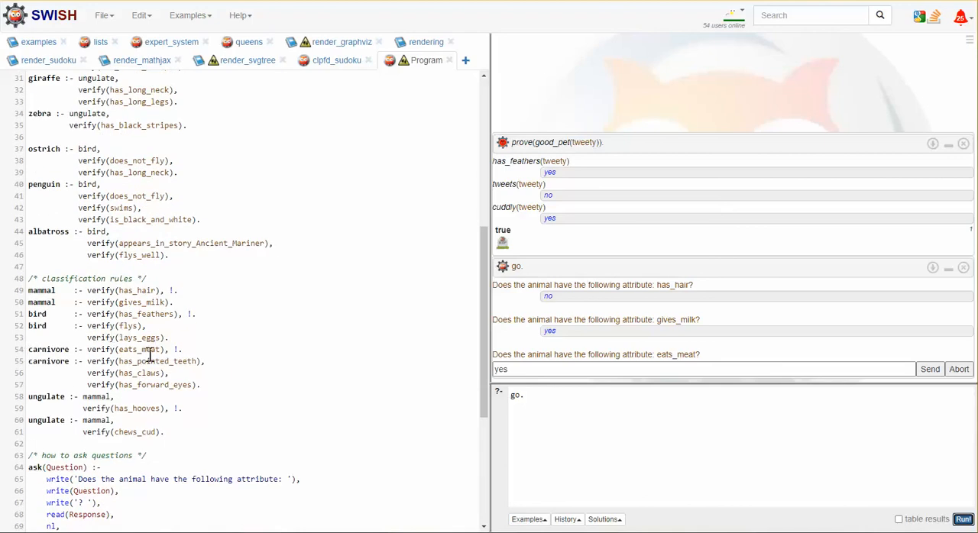
pyautogui.moveTo(541, 353)
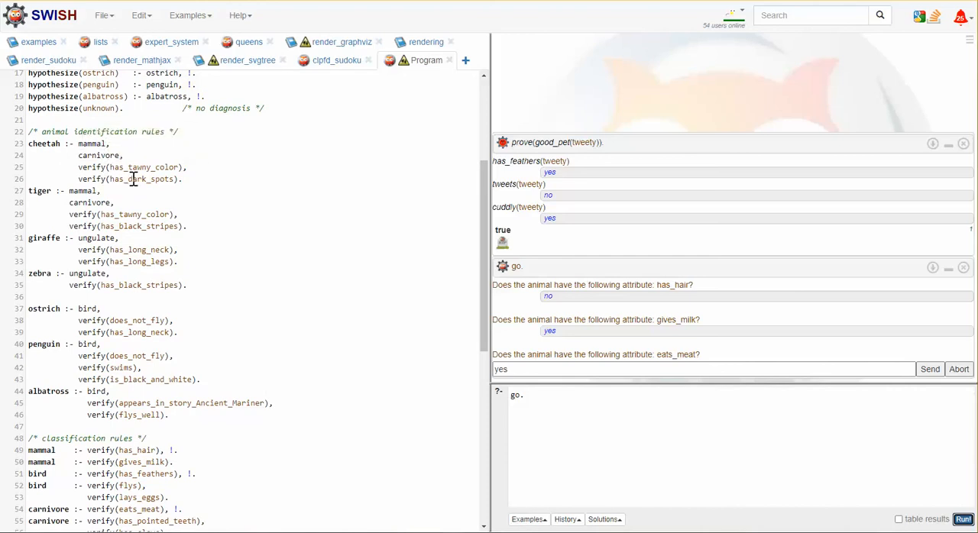
pyautogui.moveTo(56, 168)
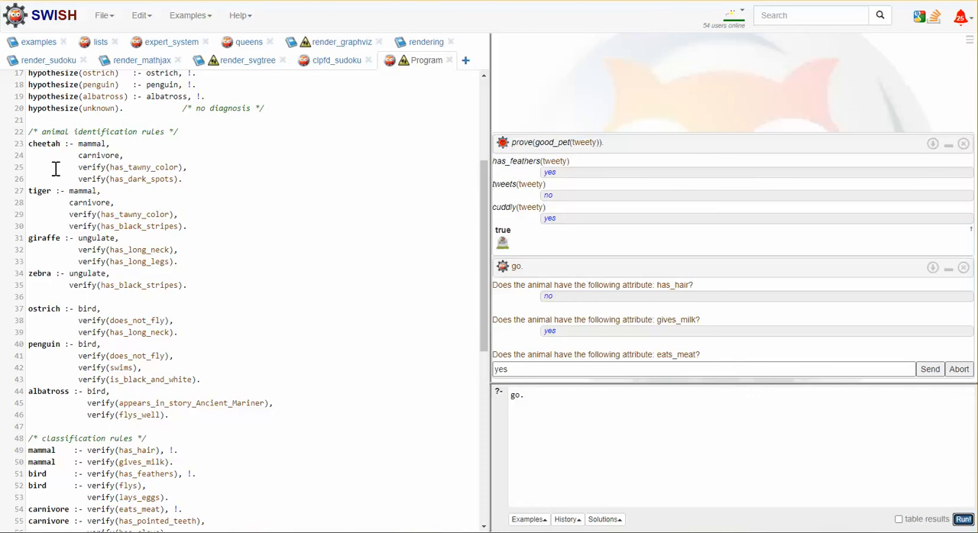
pyautogui.moveTo(82, 155)
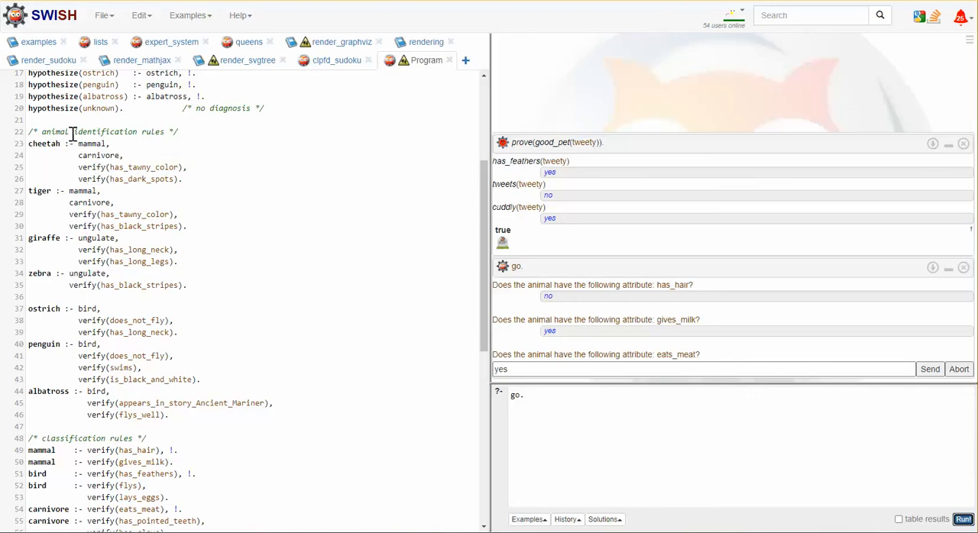
pyautogui.moveTo(90, 144)
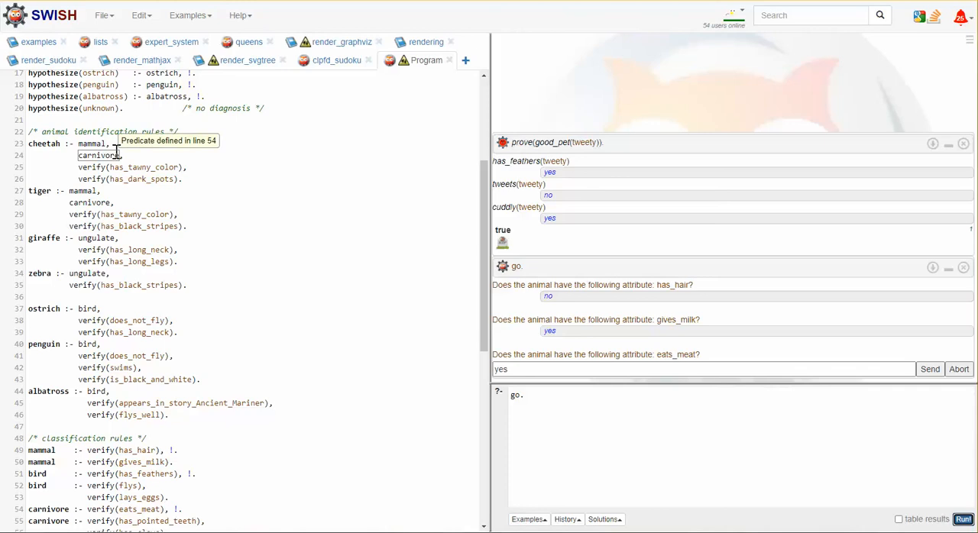
pyautogui.moveTo(57, 146)
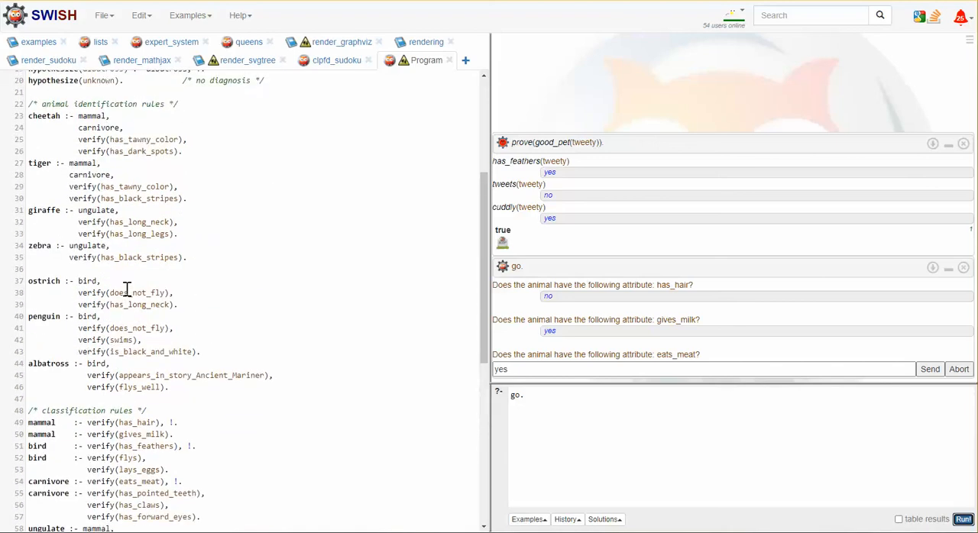
pyautogui.scroll(3)
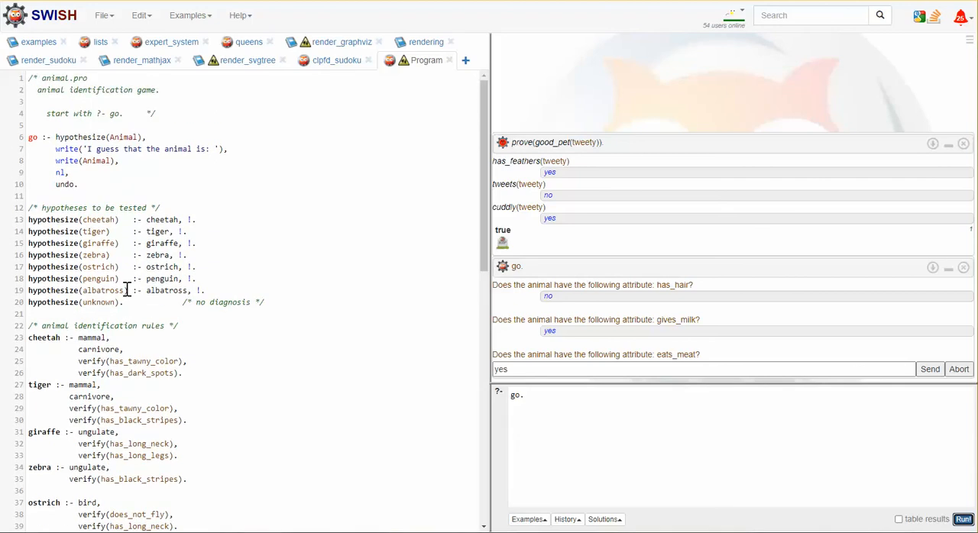
pyautogui.scroll(-3)
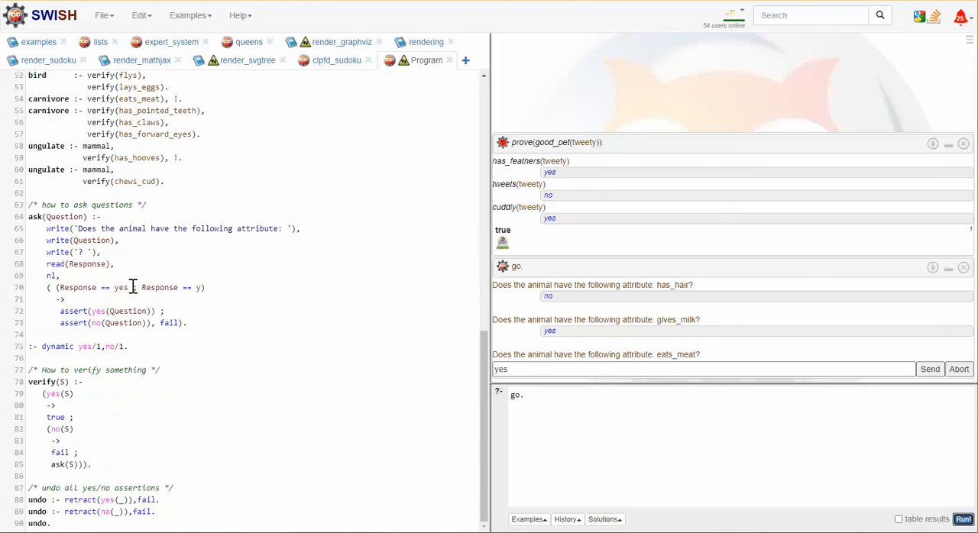